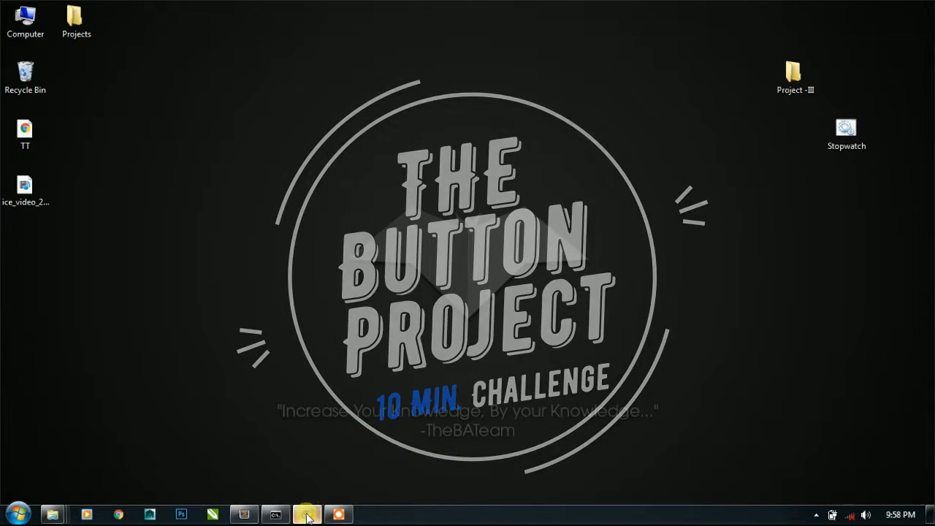
- View the button mockup, then bring up Button Test - 10 min.bat in the editor with the stopwatch beside it
left_click(307, 514)
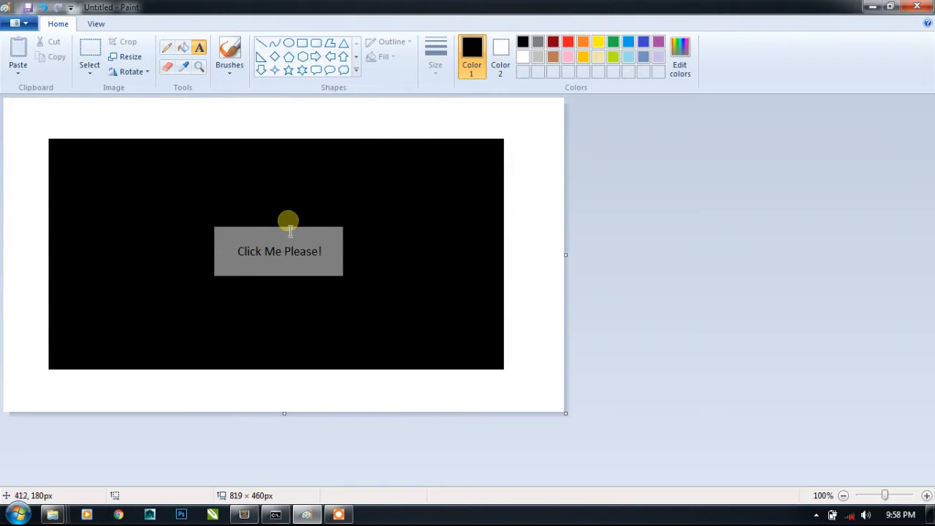
mouse_move(191, 314)
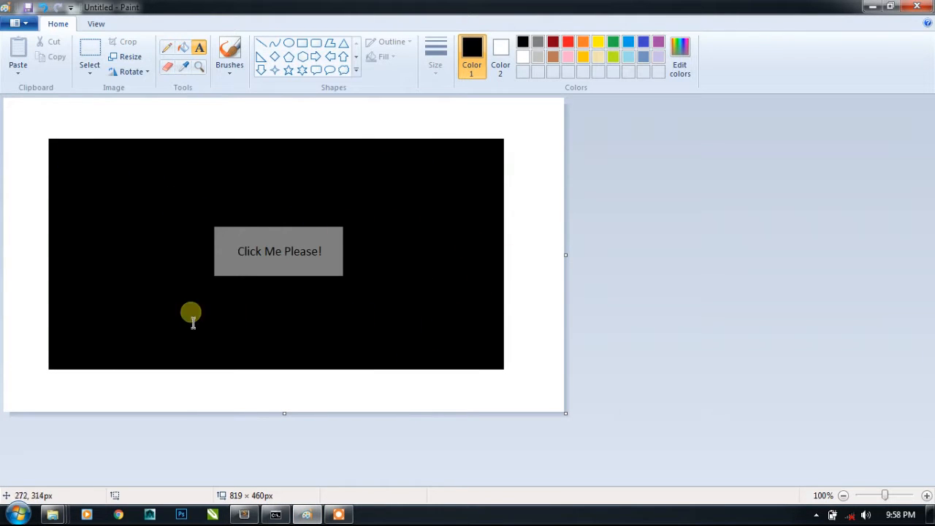
mouse_move(283, 280)
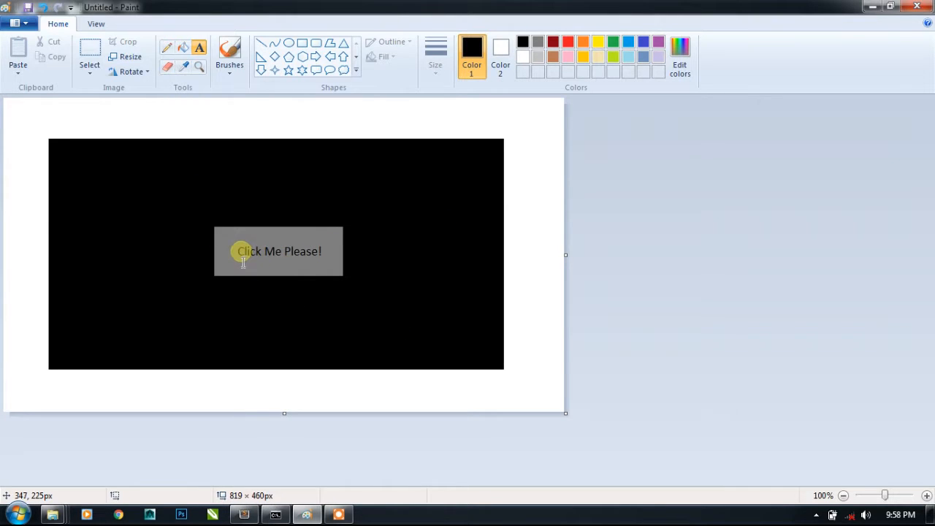
mouse_move(412, 225)
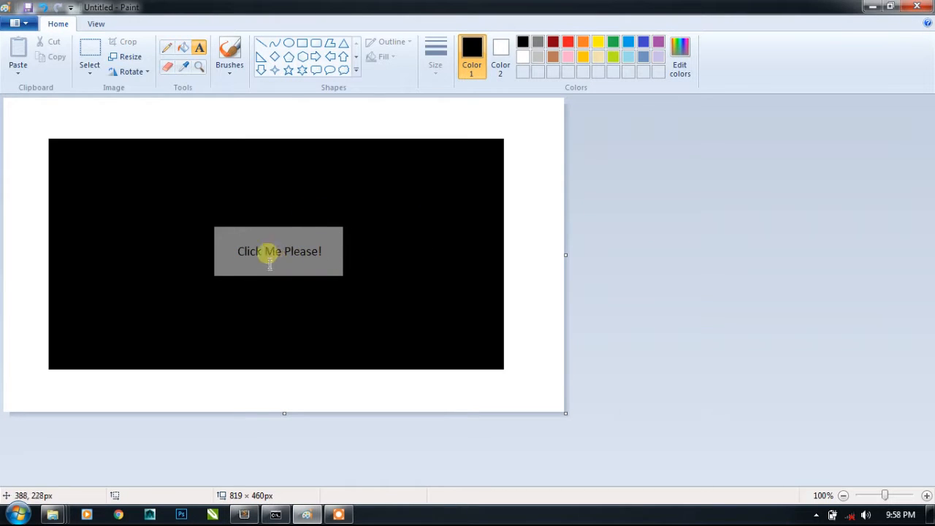
mouse_move(108, 164)
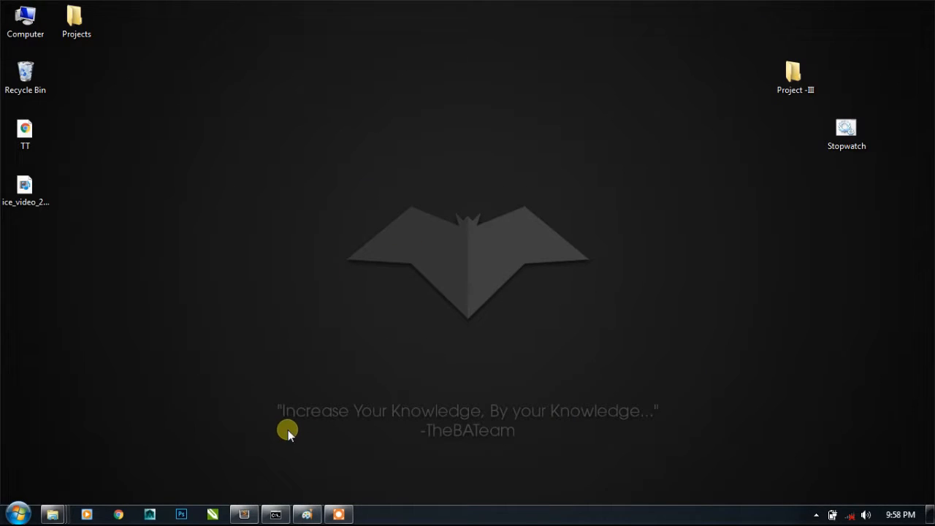
left_click(274, 515)
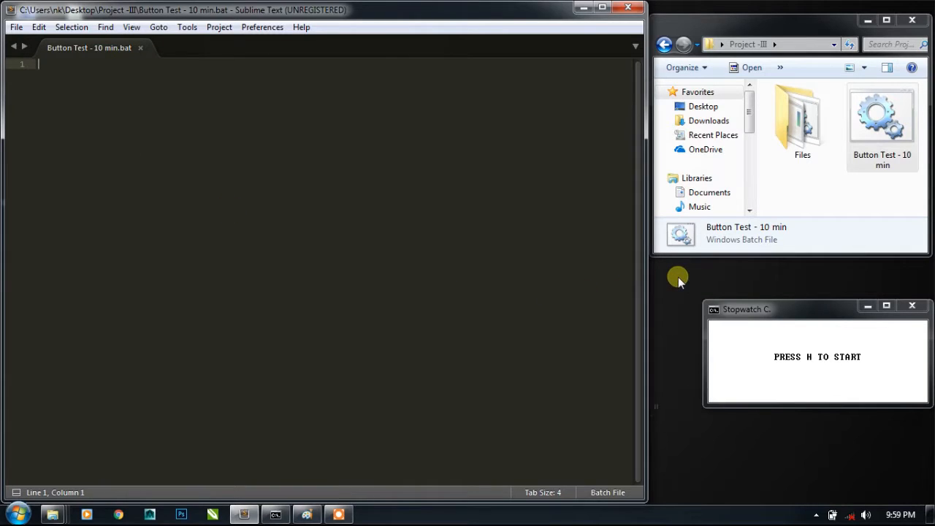
mouse_move(660, 295)
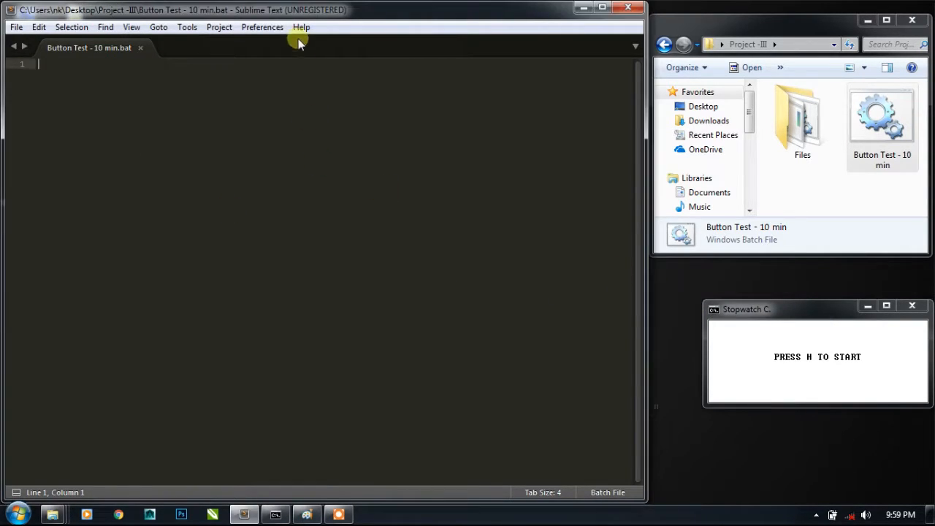
mouse_move(248, 85)
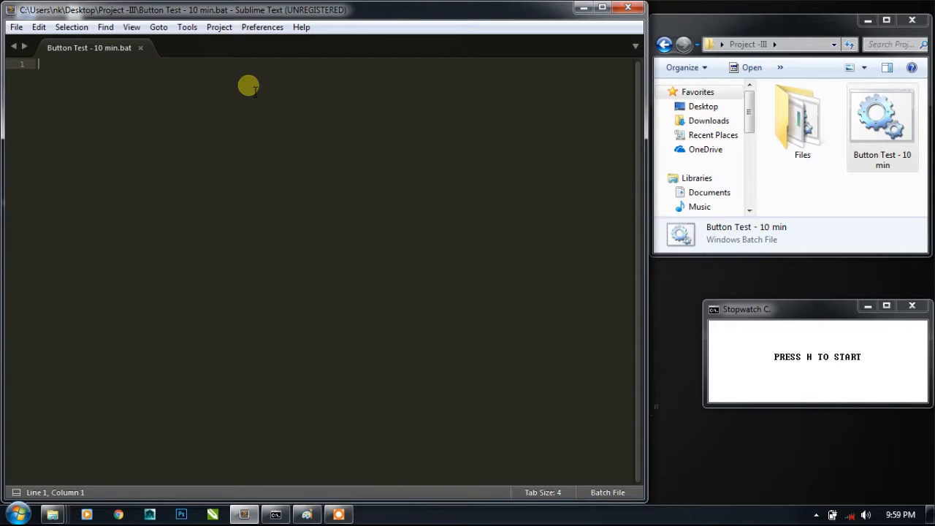
left_click_drag(745, 310, 745, 356)
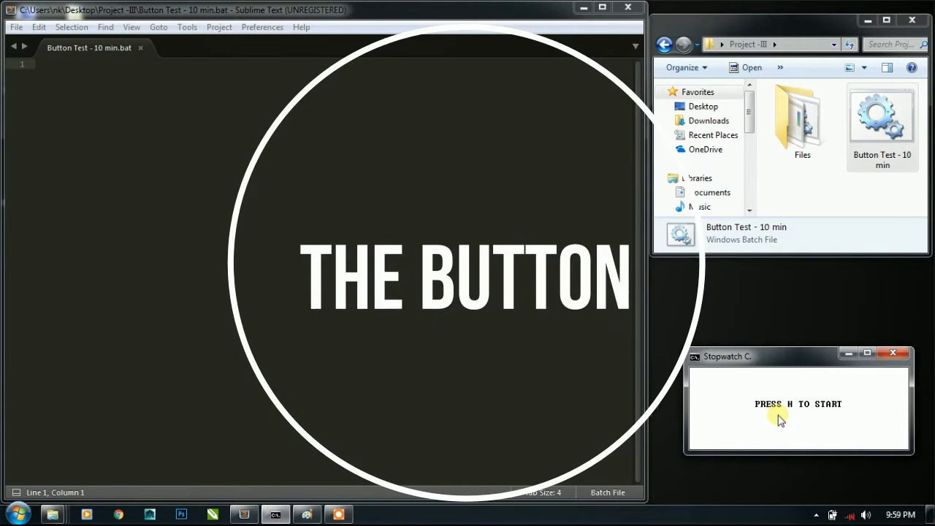
key("h")
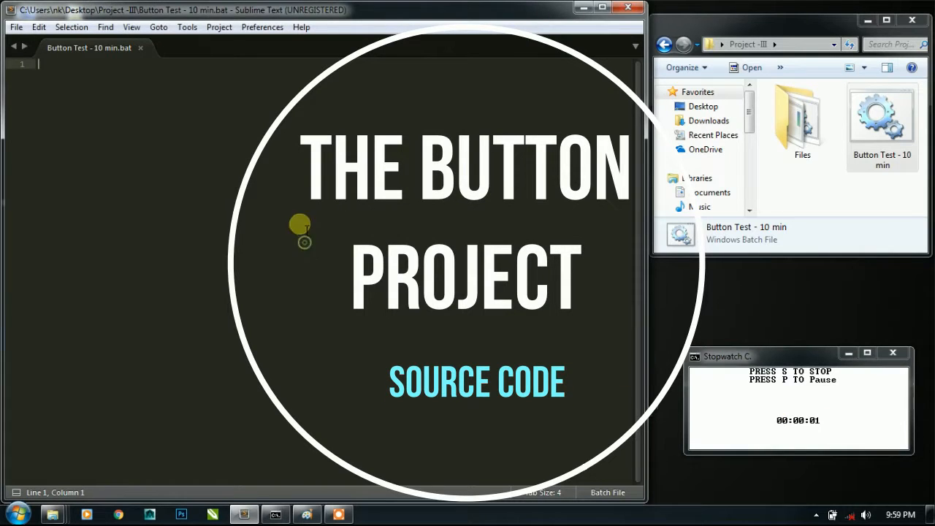
type("echo off")
type("cl")
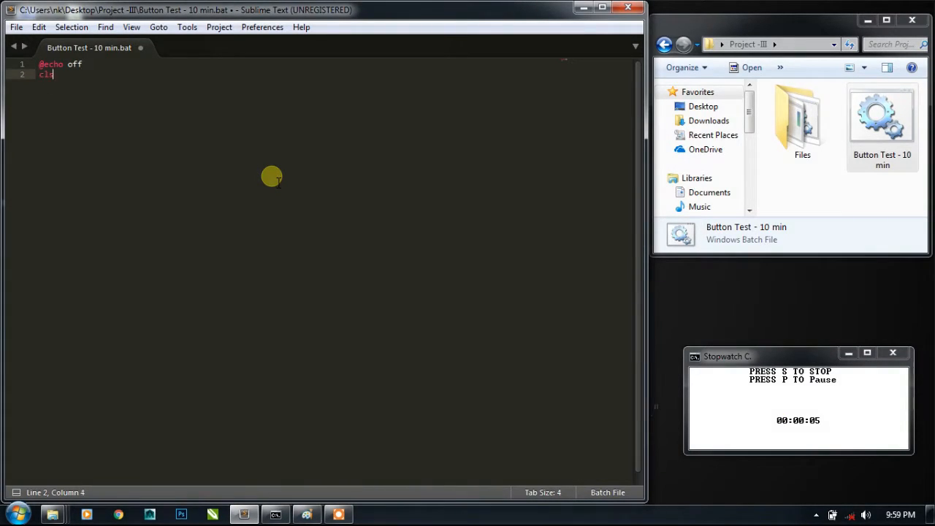
type("s")
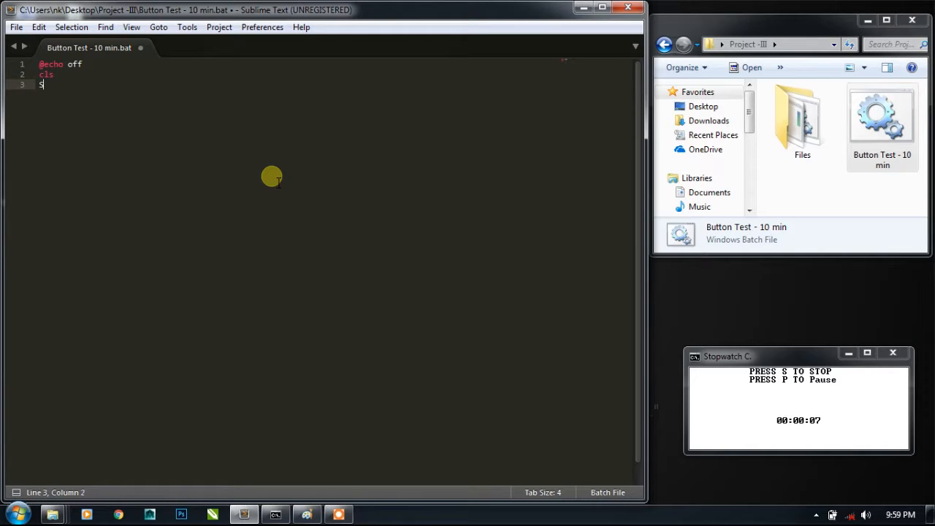
type("et")
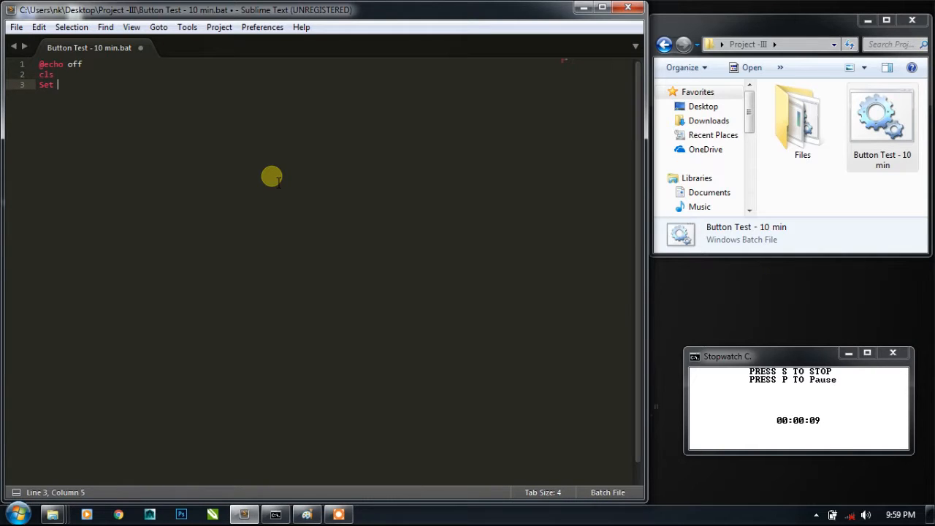
type("path=")
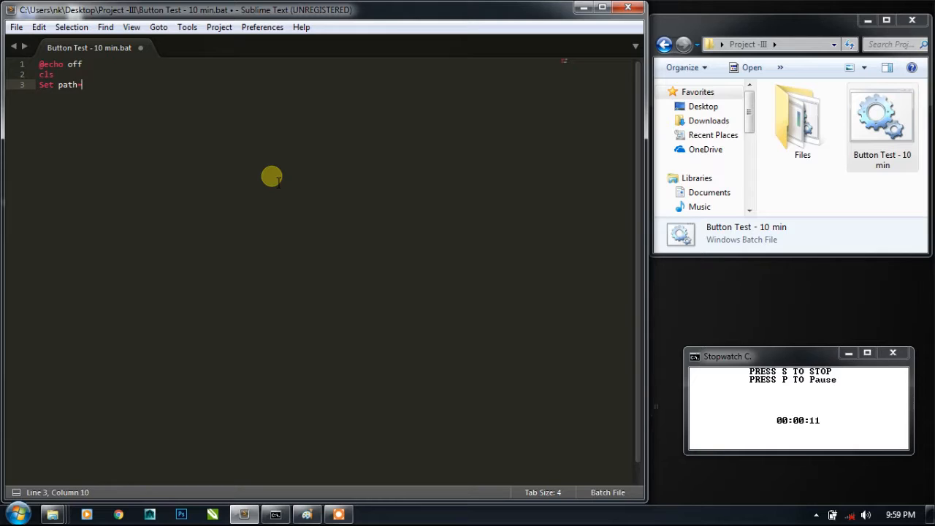
type("fi")
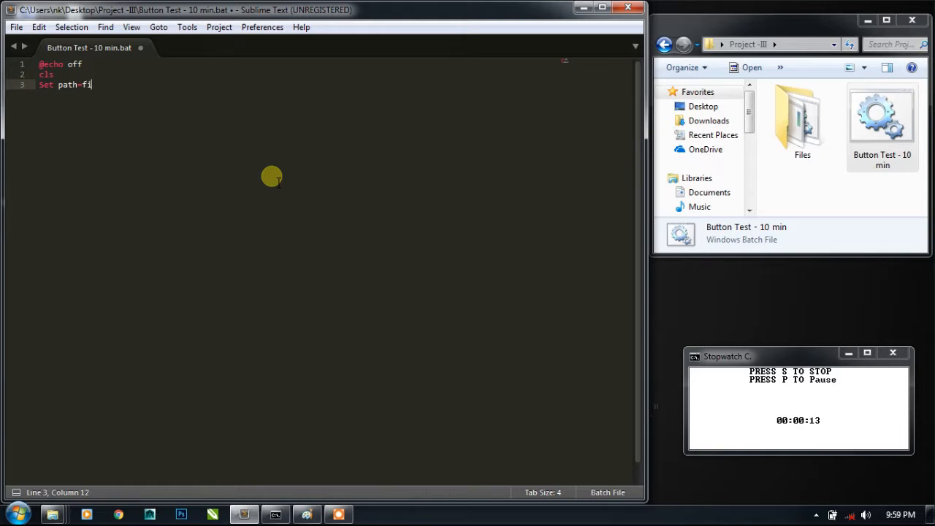
type("les;%path%")
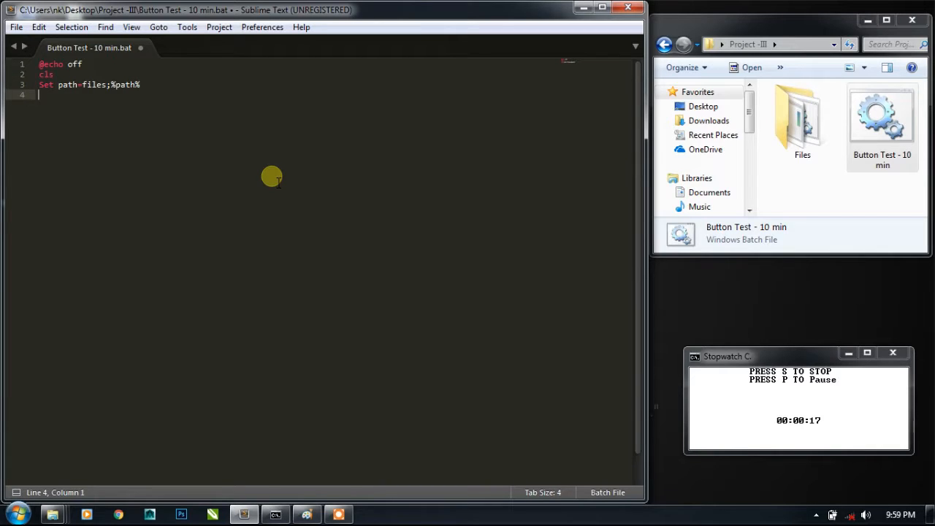
key("enter")
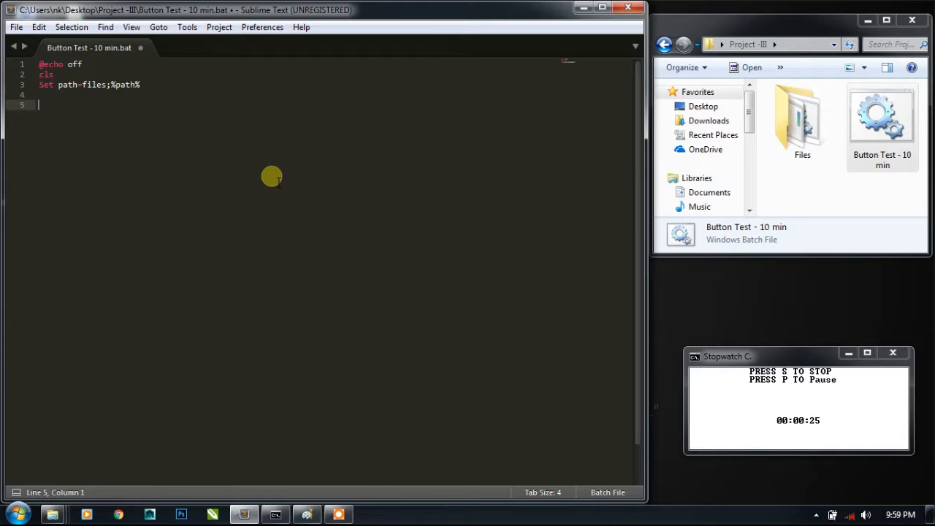
- Add mode 120,80 and pause>nul, save, and run the script to preview the console
type("mode")
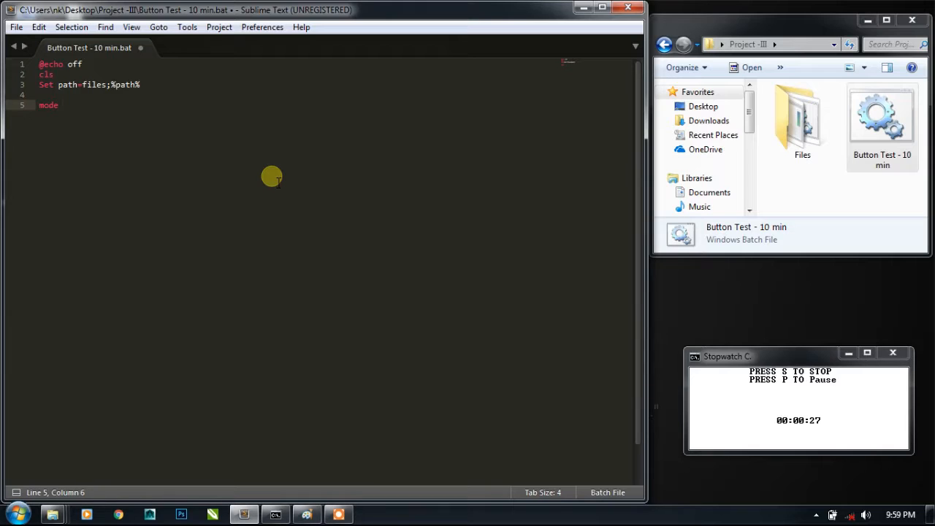
type("80")
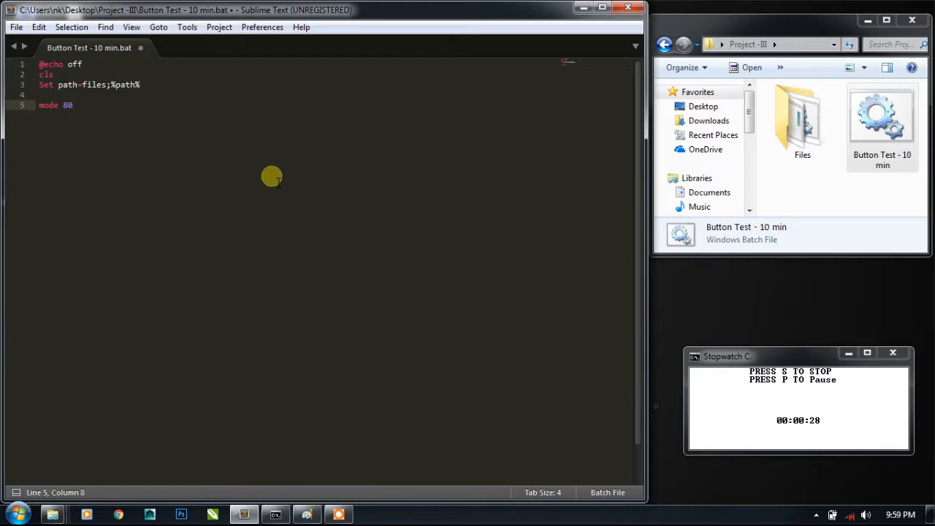
type(",120")
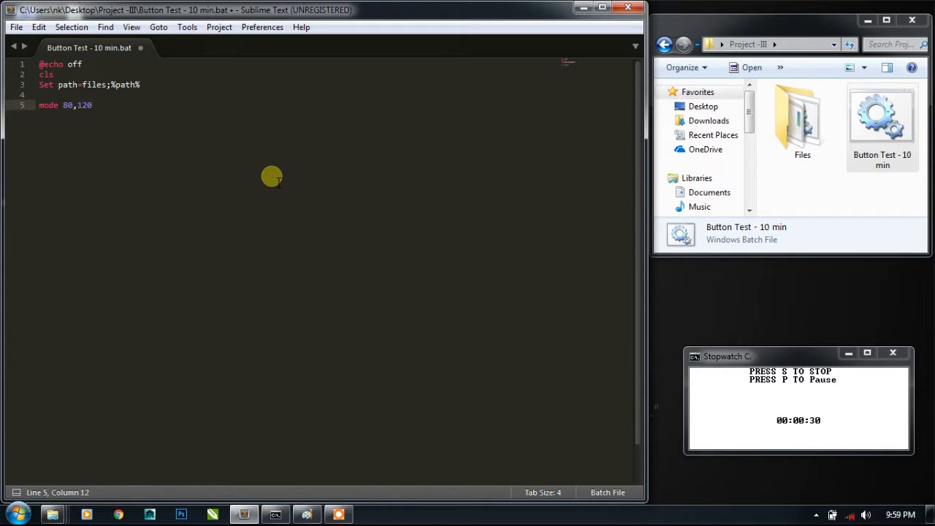
type("pause")
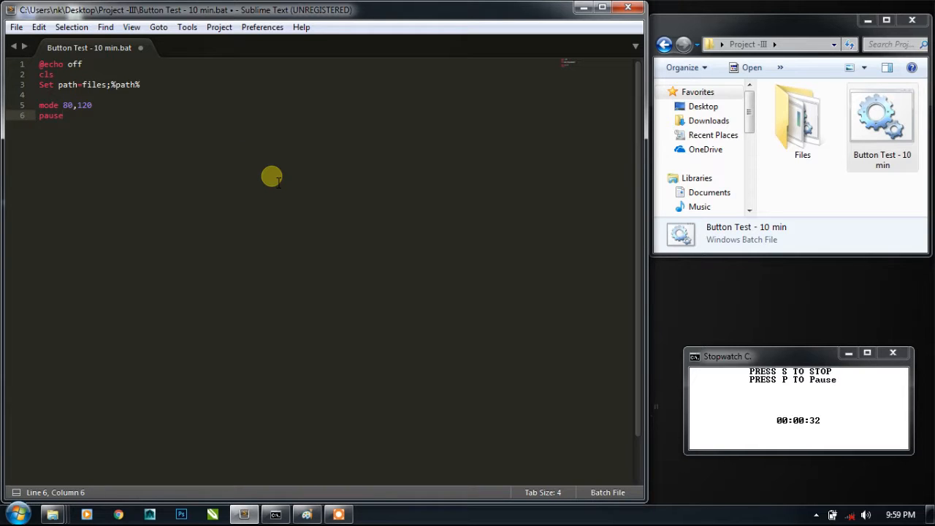
type(">nul")
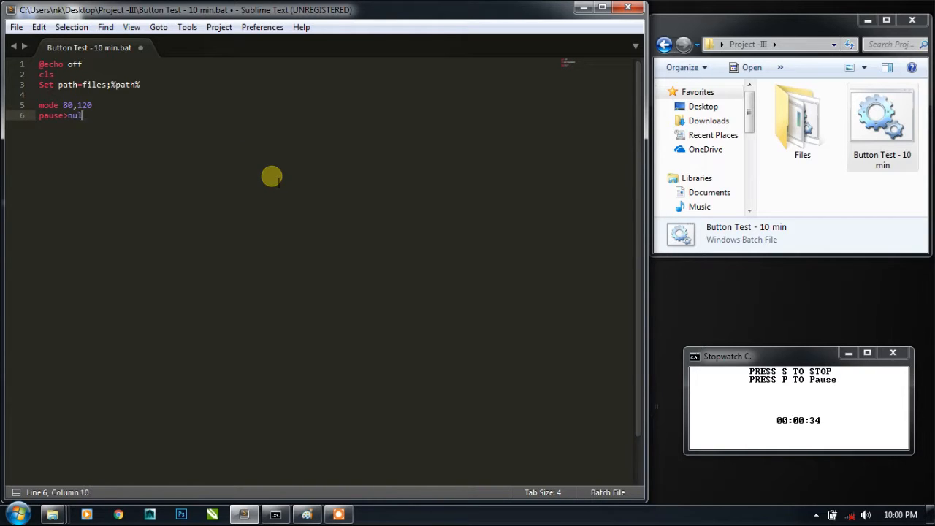
key("ctrl+s")
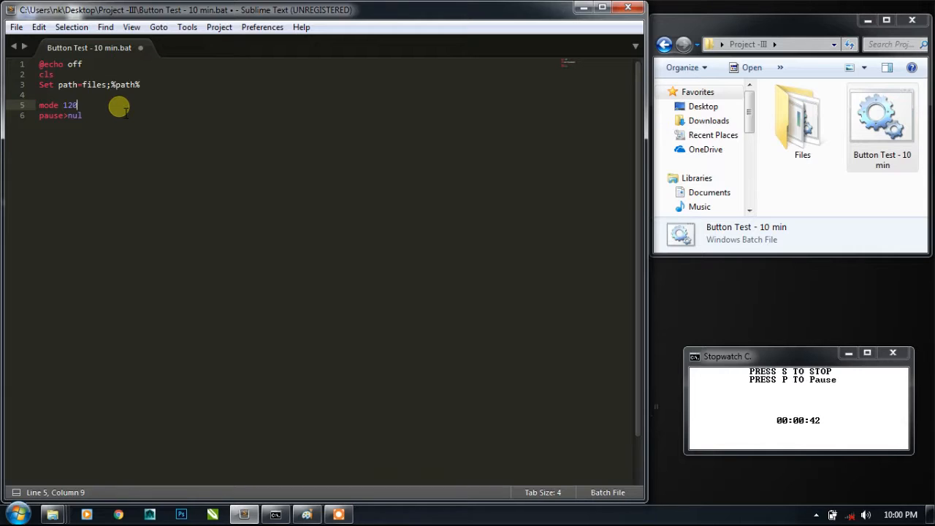
type(",80")
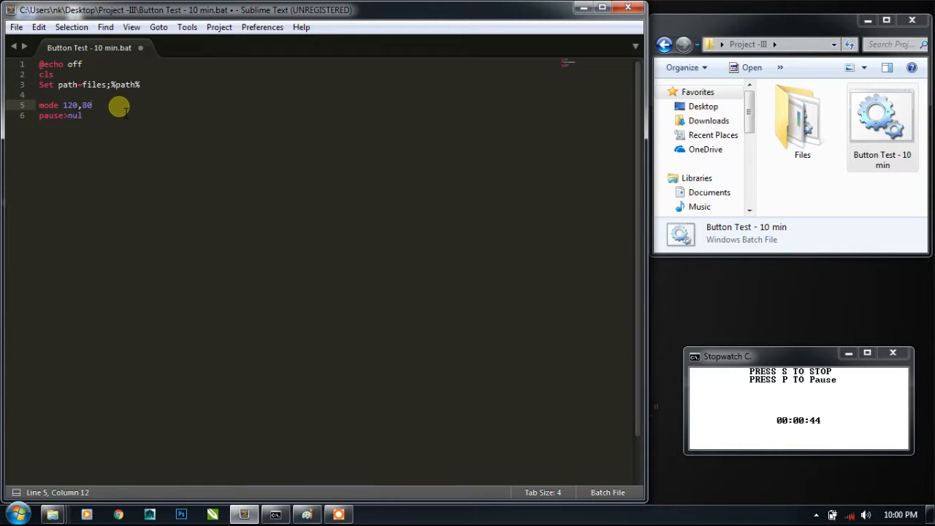
key("ctrl+s")
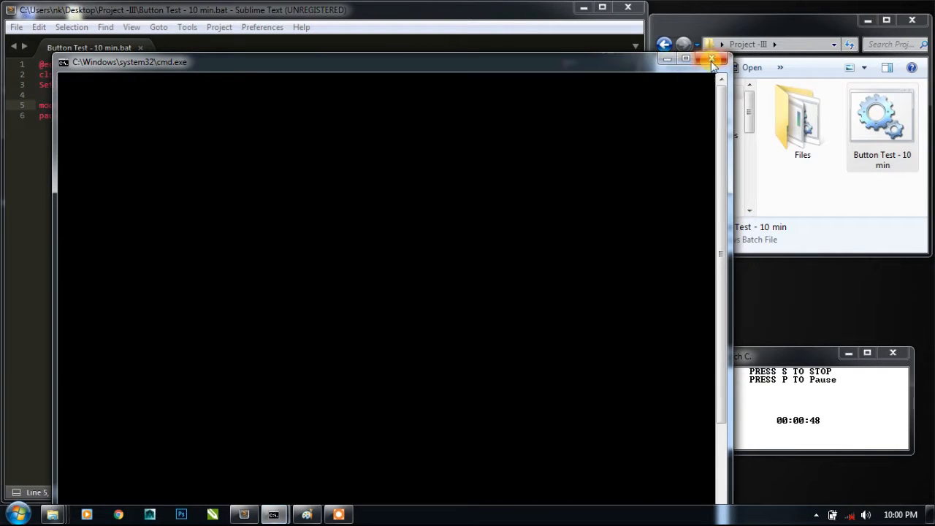
- Change the mode line to 80,25, save, and check the smaller console window
left_click(710, 58)
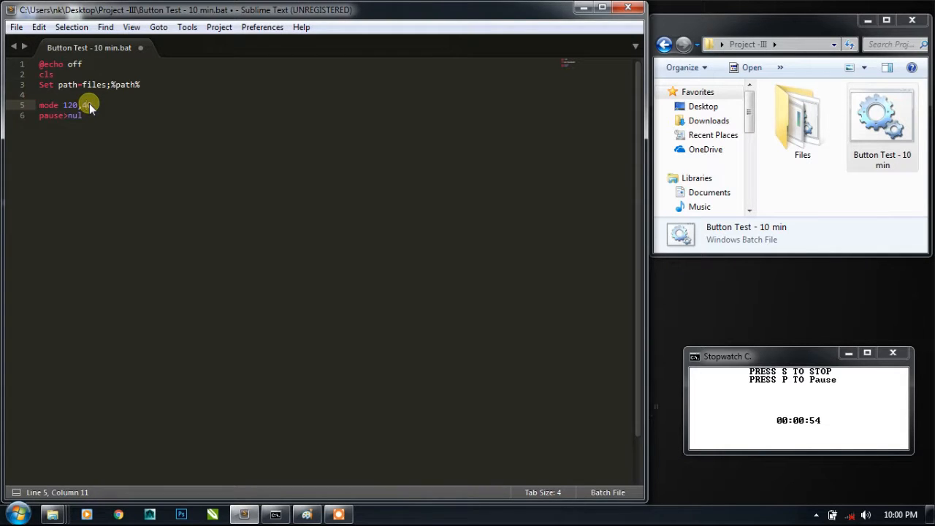
key("ctrl+s")
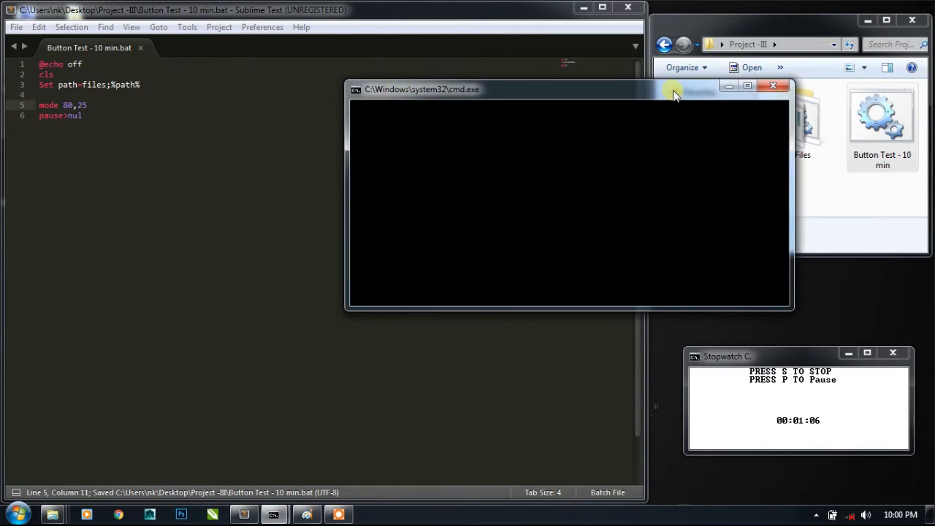
left_click(773, 84)
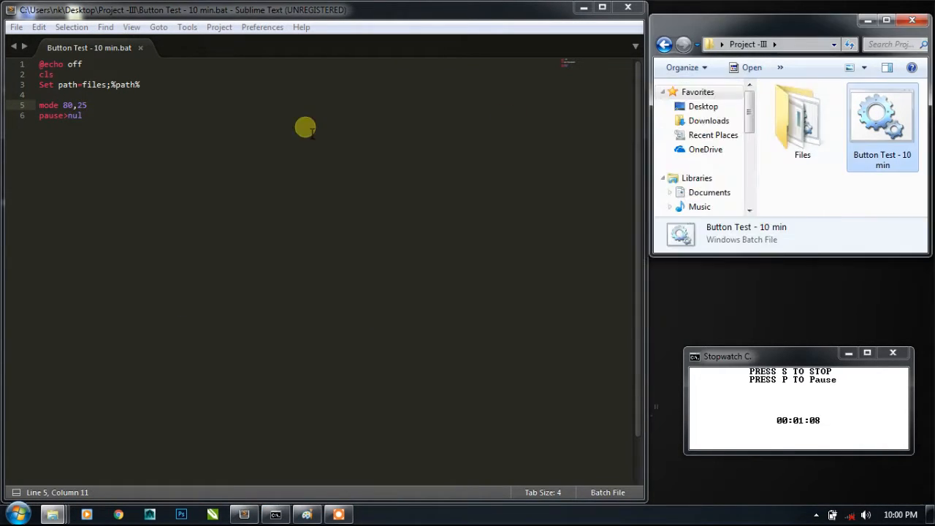
- Add a ::creating buttons comment and start a call Button.bat line
key("enter")
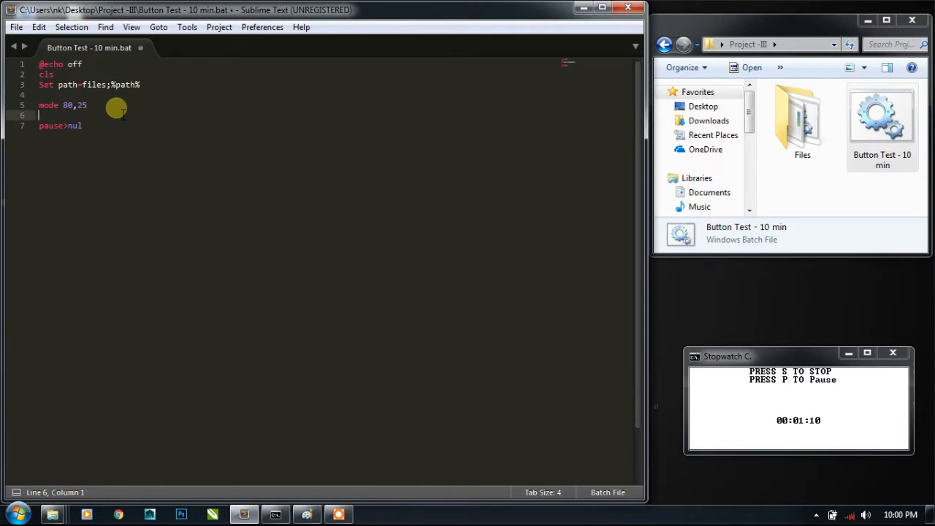
key("enter")
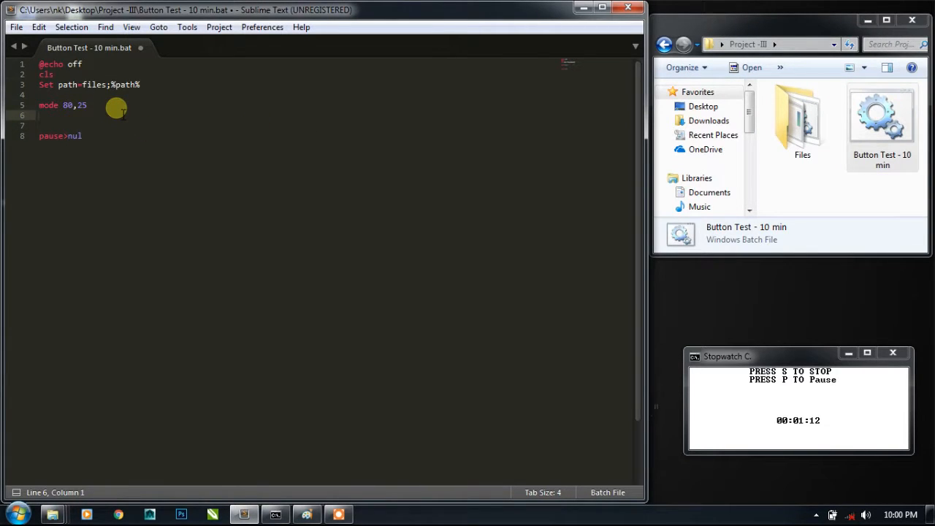
type("::creating")
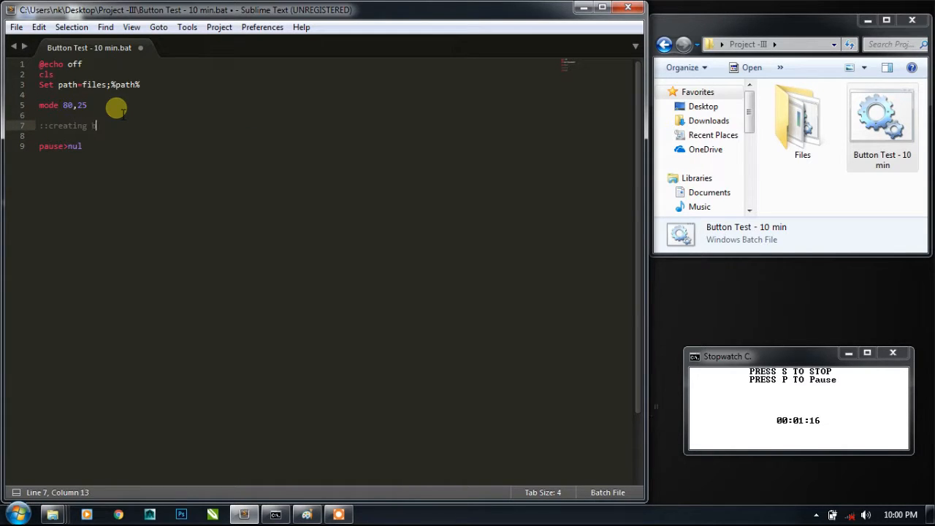
type("buttons")
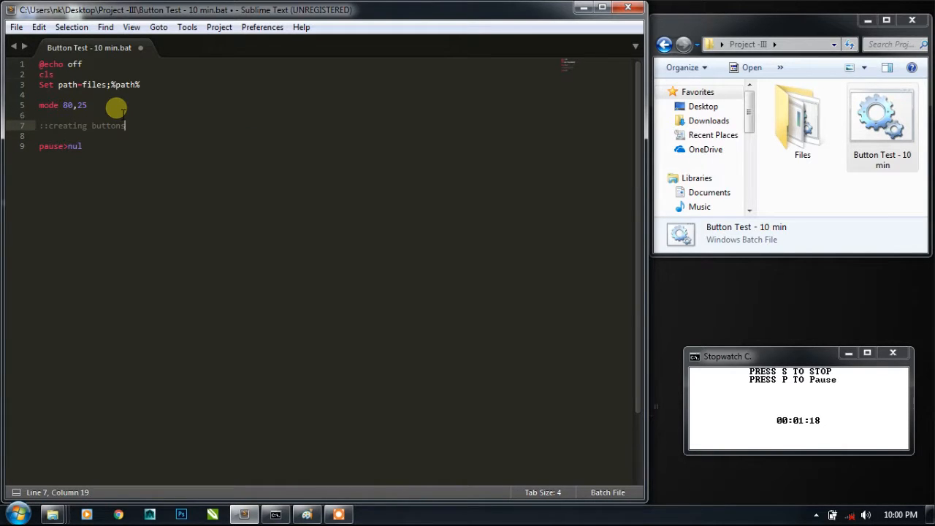
type("call")
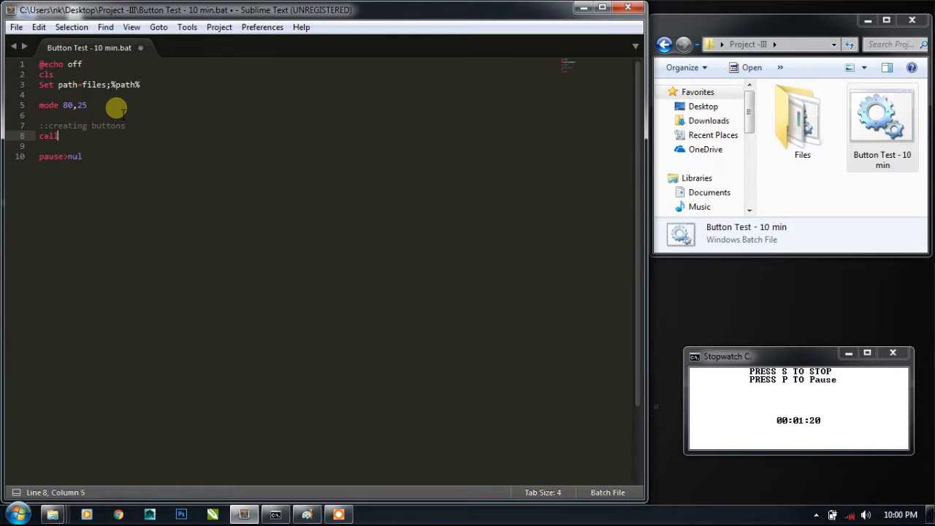
type("Button")
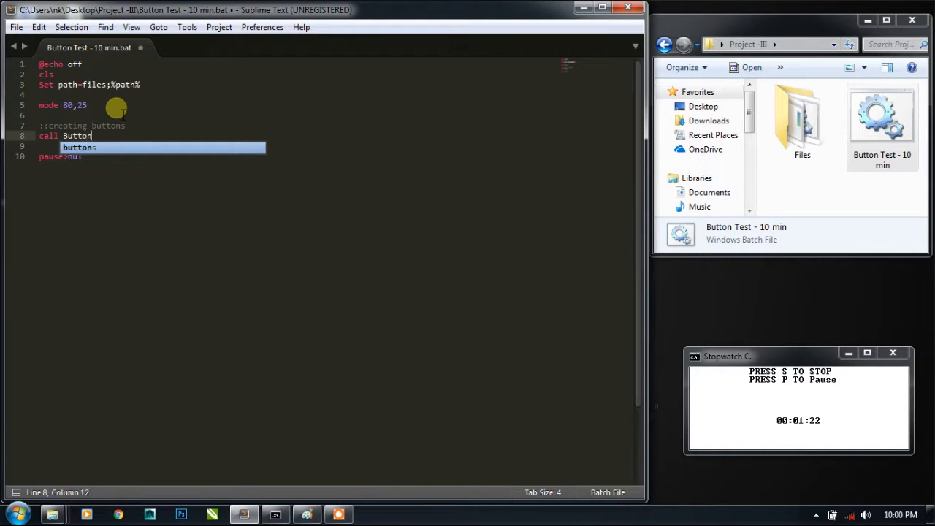
type(".bat")
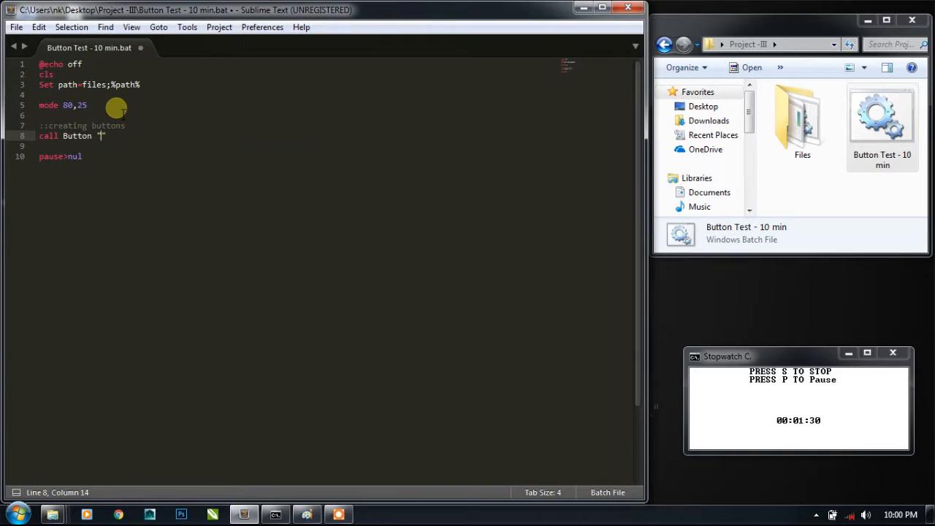
- Complete the call with " Click Me Please! " 80 _Button N 1 and blank lines after it
type("Click Me")
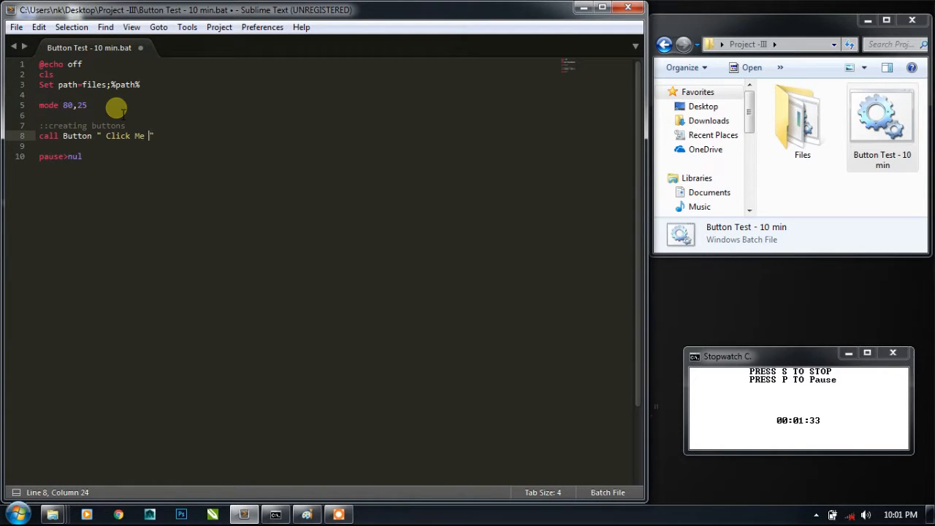
type("Ples")
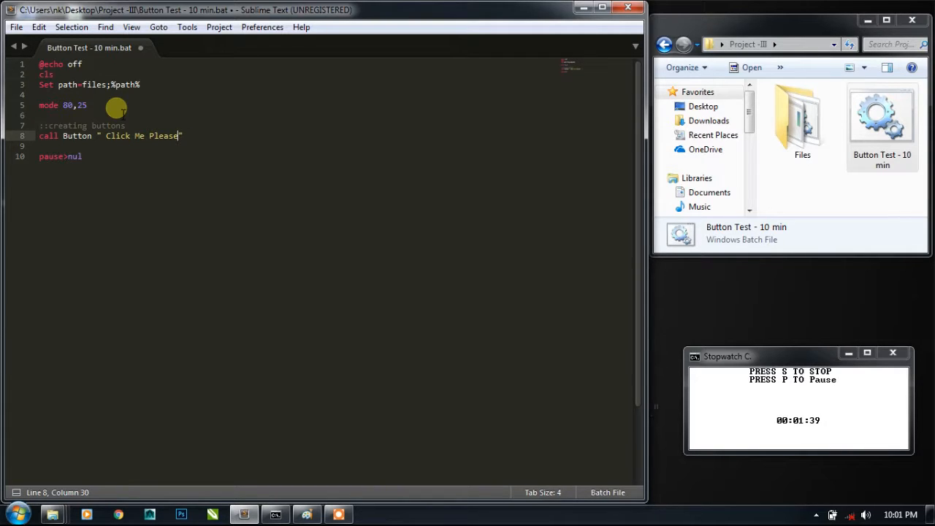
type("!")
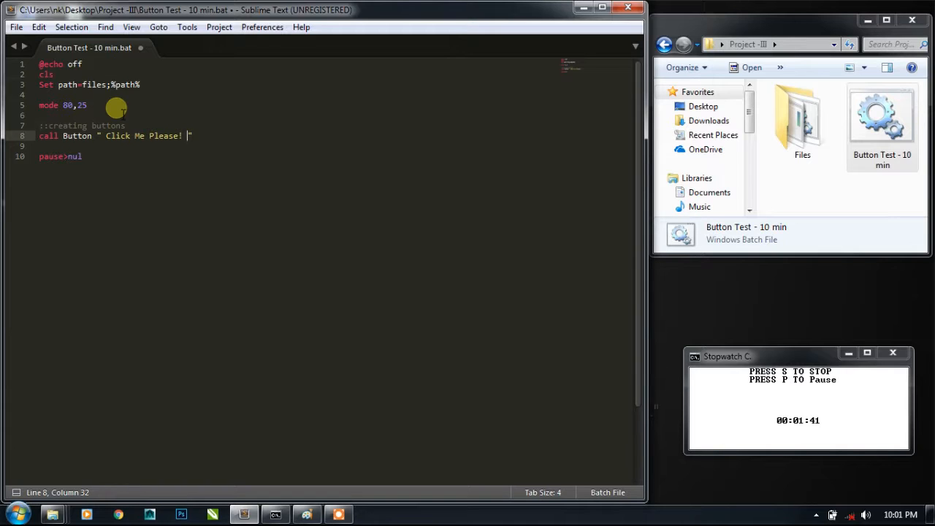
type("80")
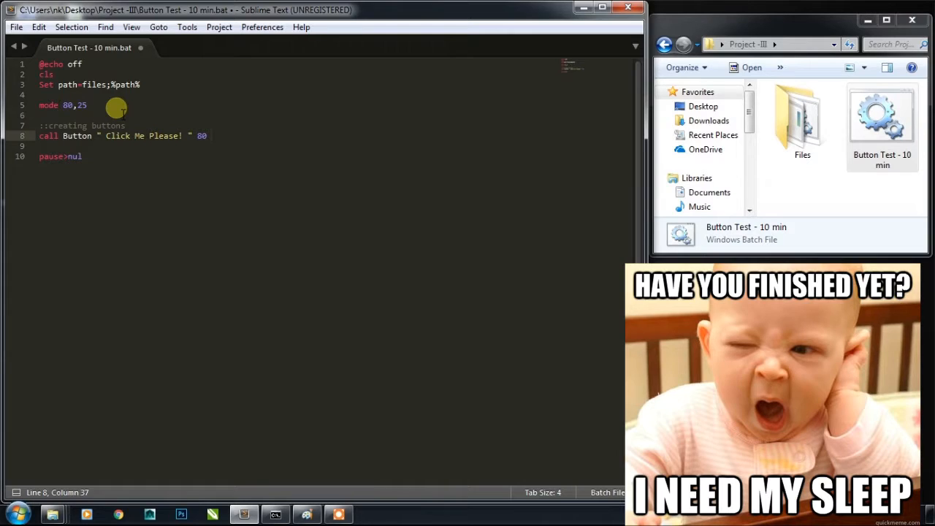
type("_v")
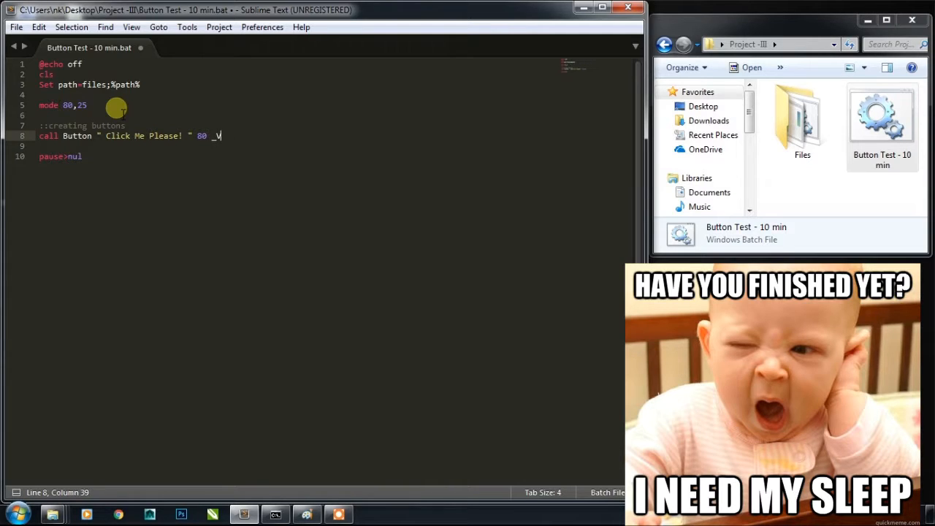
type("Button")
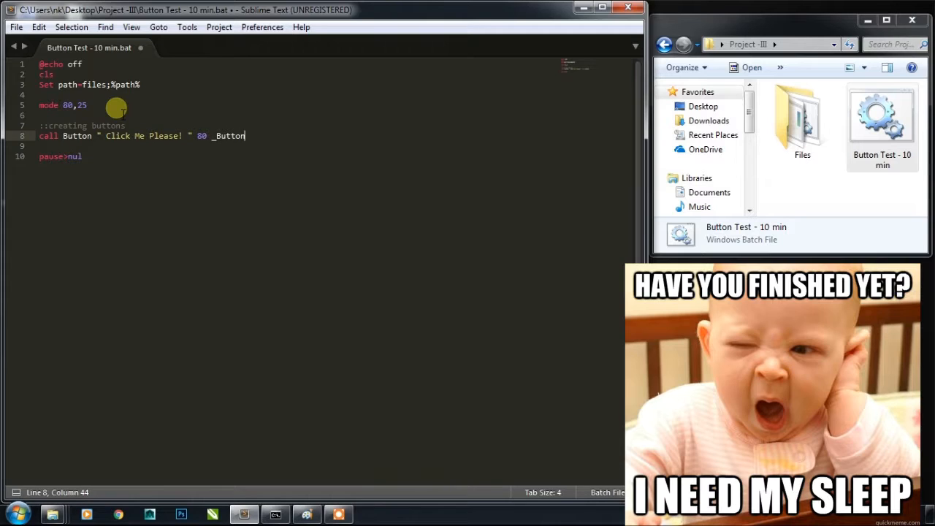
type("N")
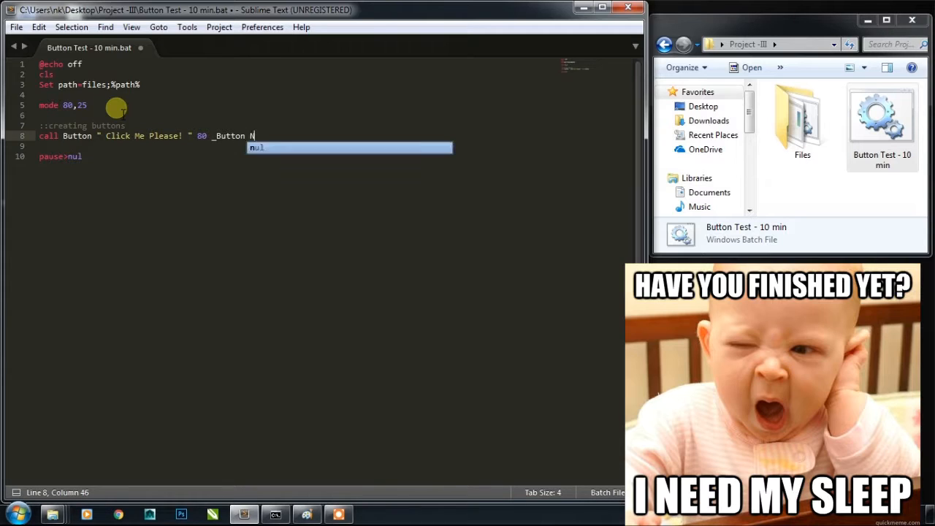
type("2")
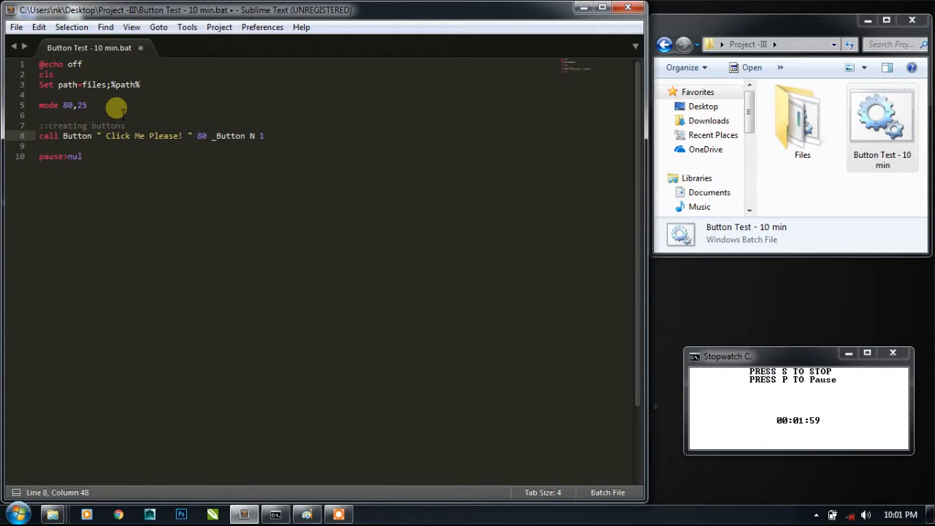
key("enter")
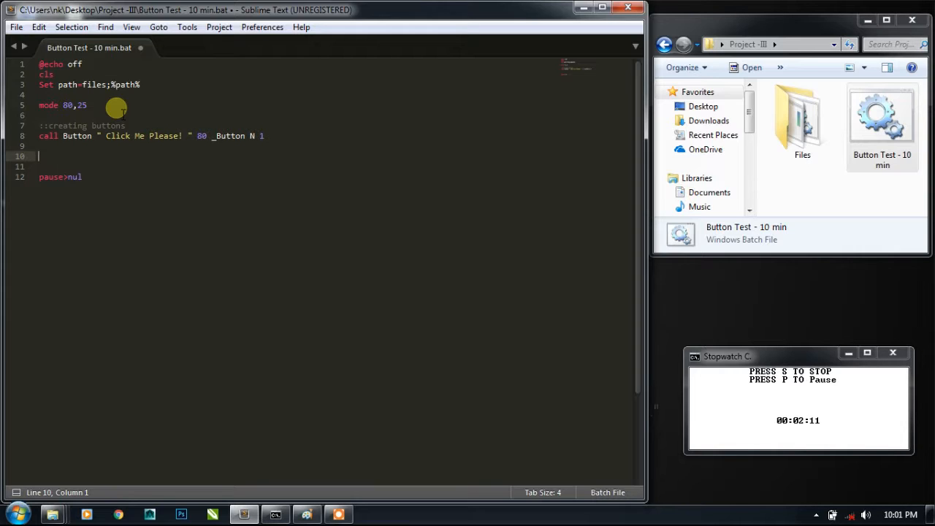
- Write Batbox /o 30 9 %_Button% below the call and run the script to preview the button
double_click(229, 136)
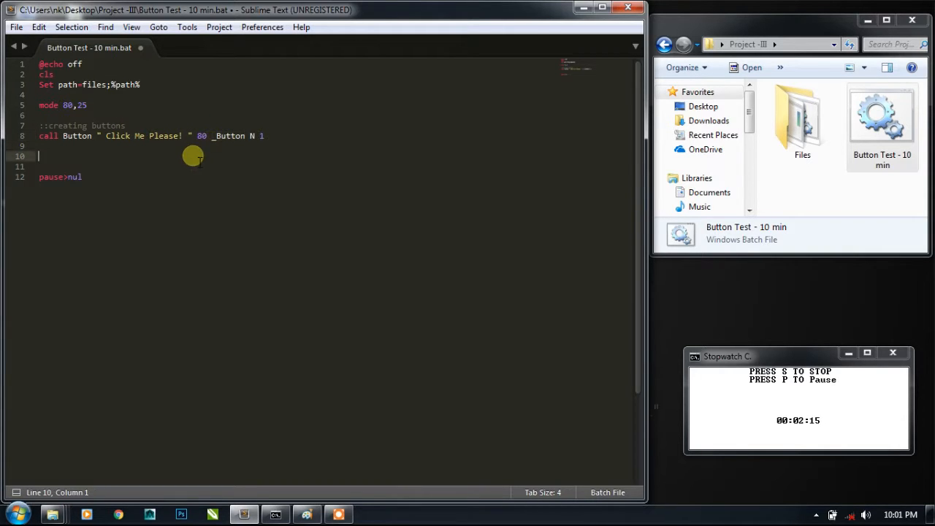
type("Bat")
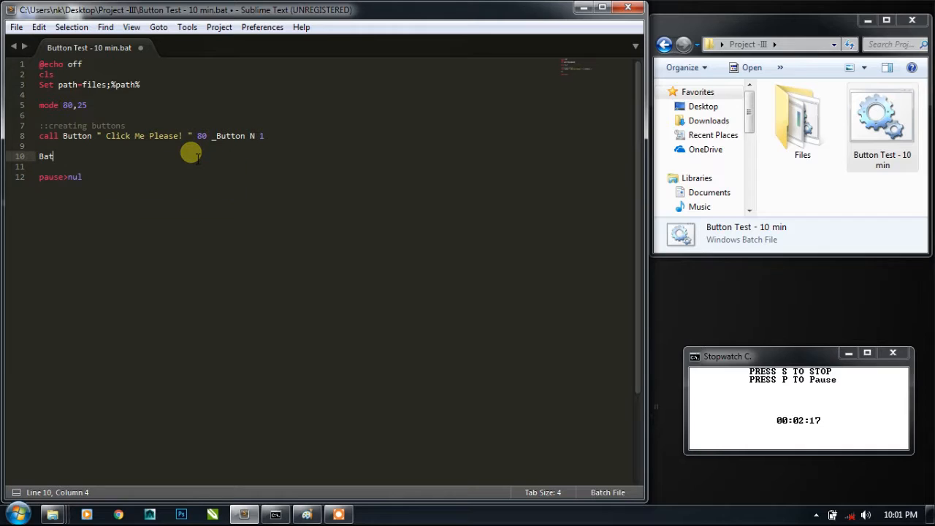
type("box")
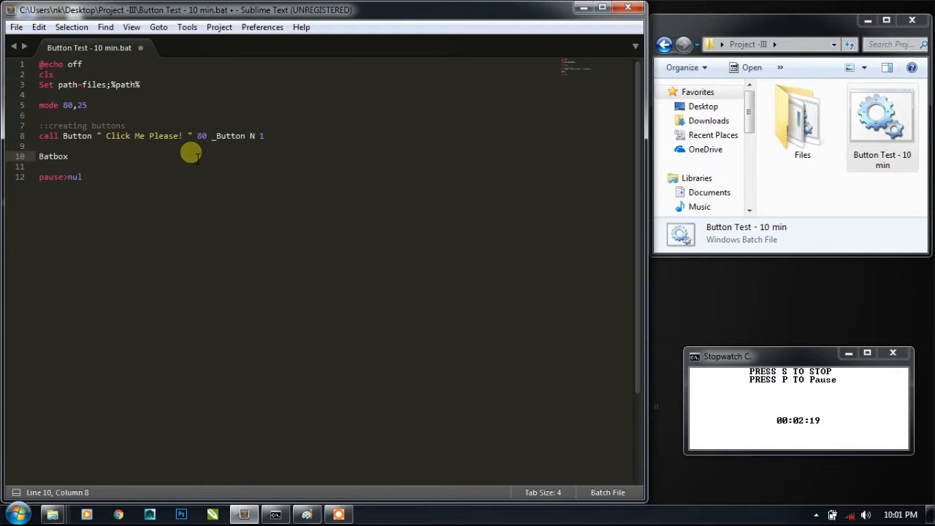
type("/g")
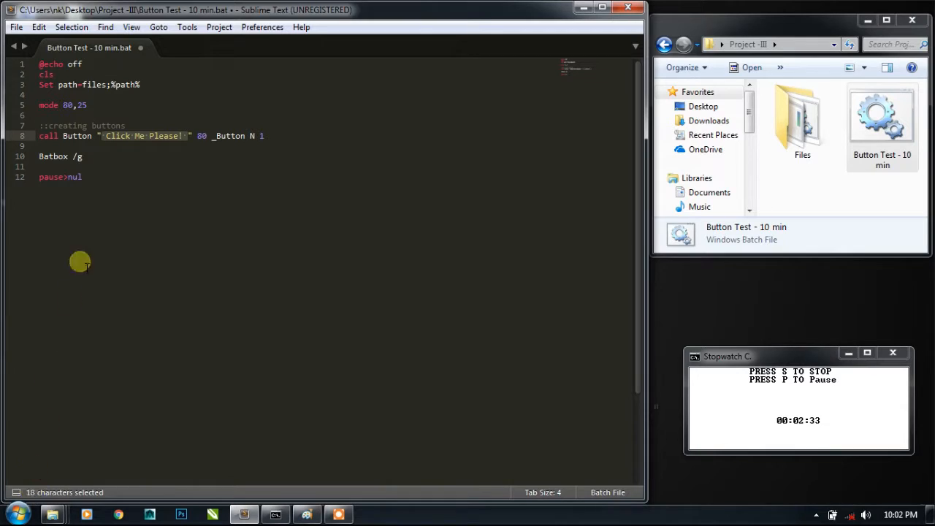
left_click(70, 105)
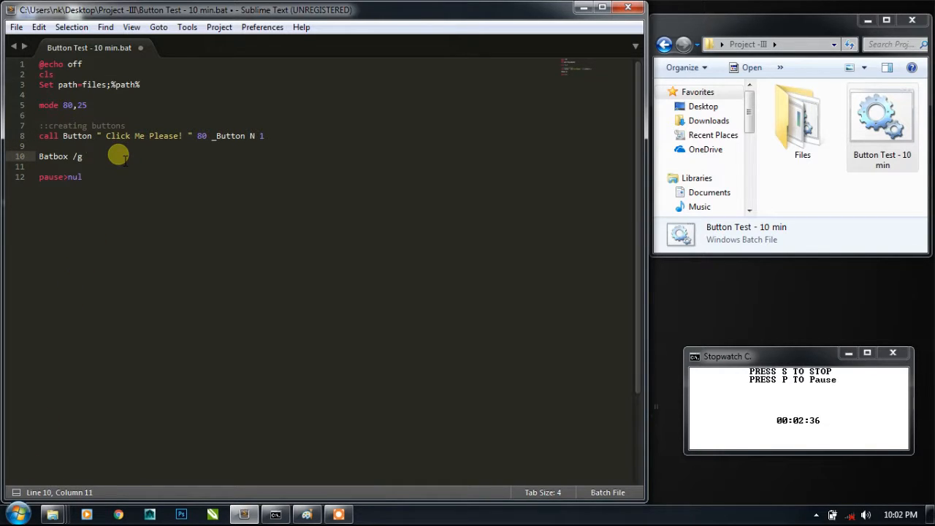
type("30")
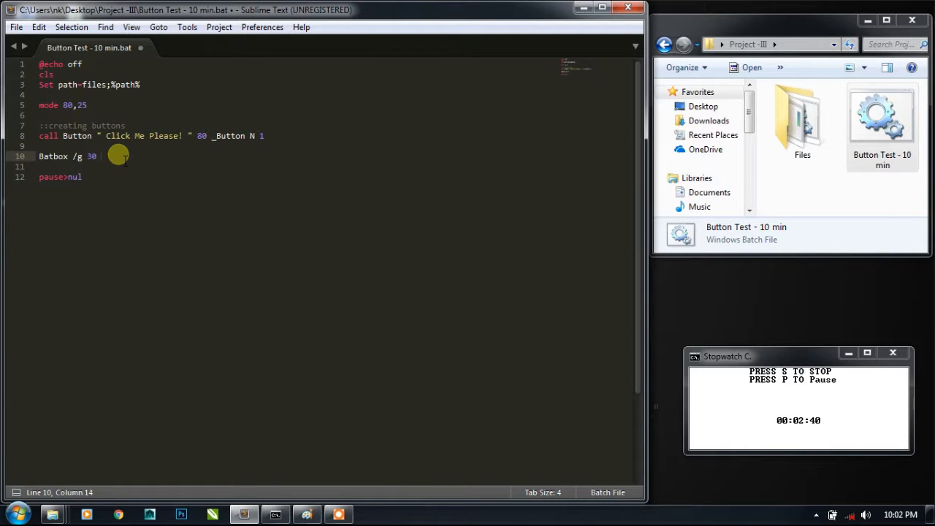
type("9")
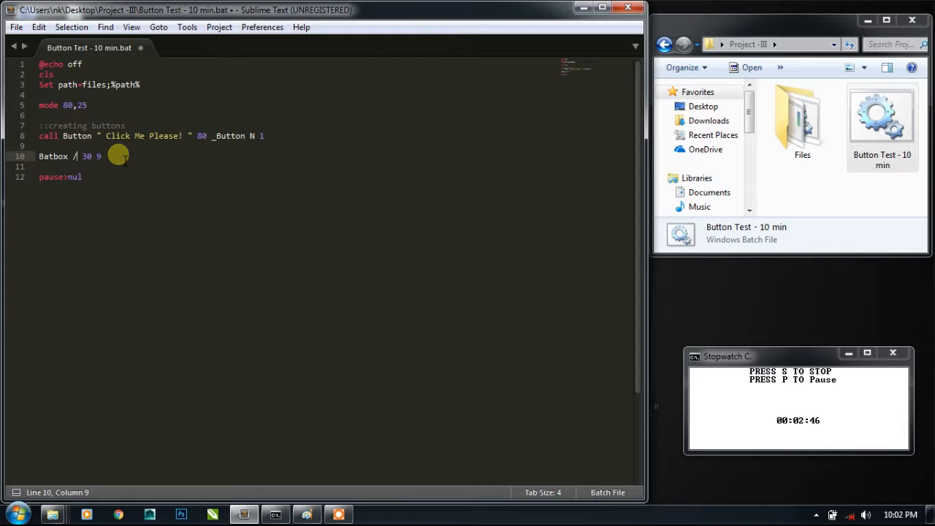
type("d")
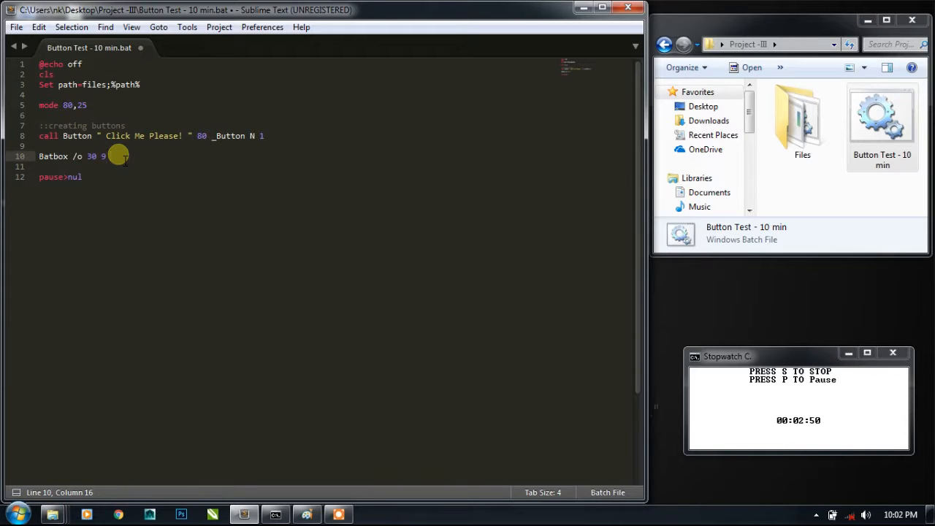
type("%_Button%")
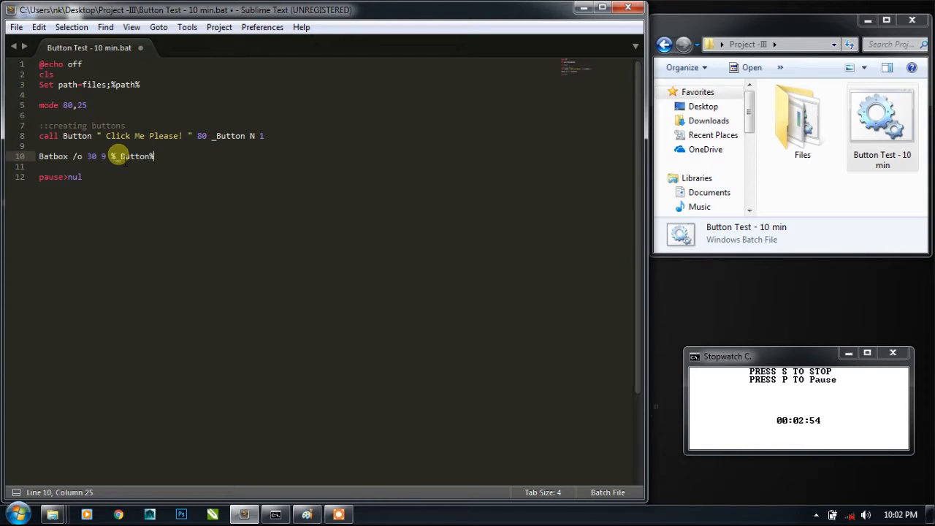
key("ctrl+s")
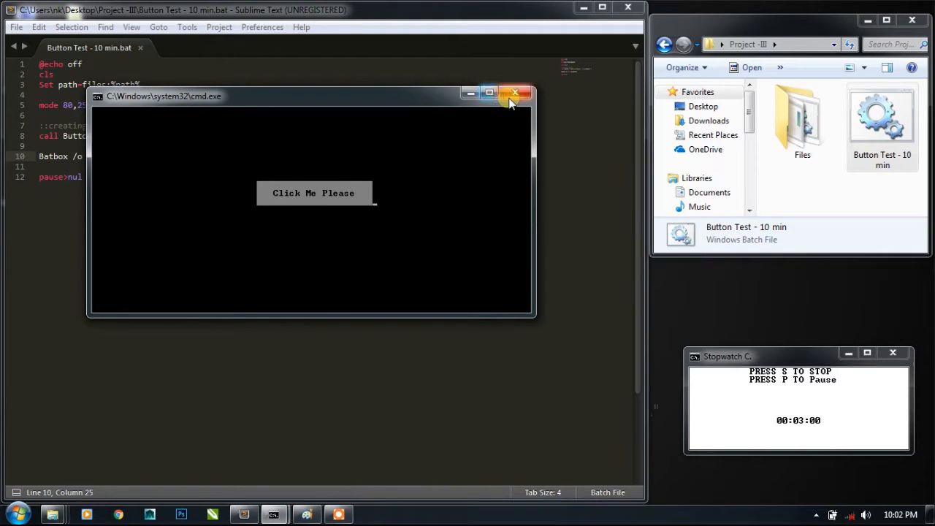
- Move the Batbox offset to 29 10, rerun Button Test and try clicking the button
left_click(514, 94)
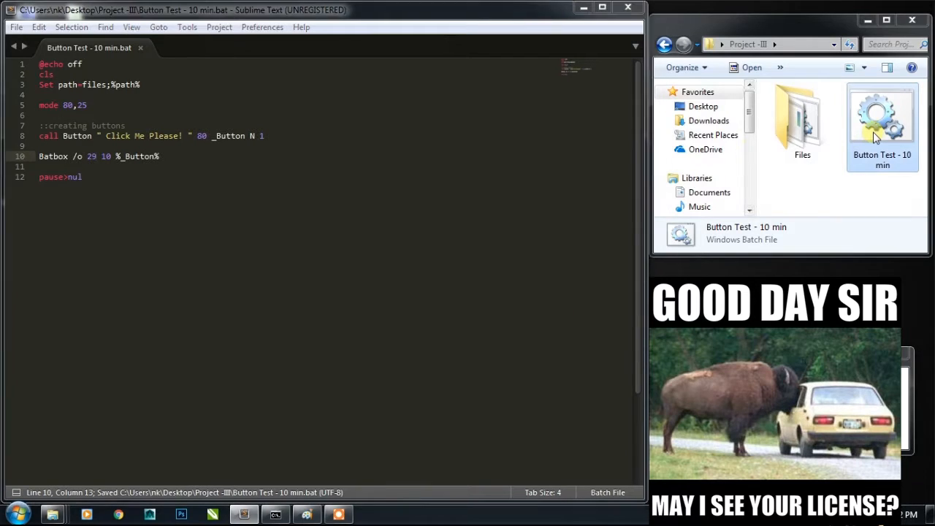
double_click(882, 129)
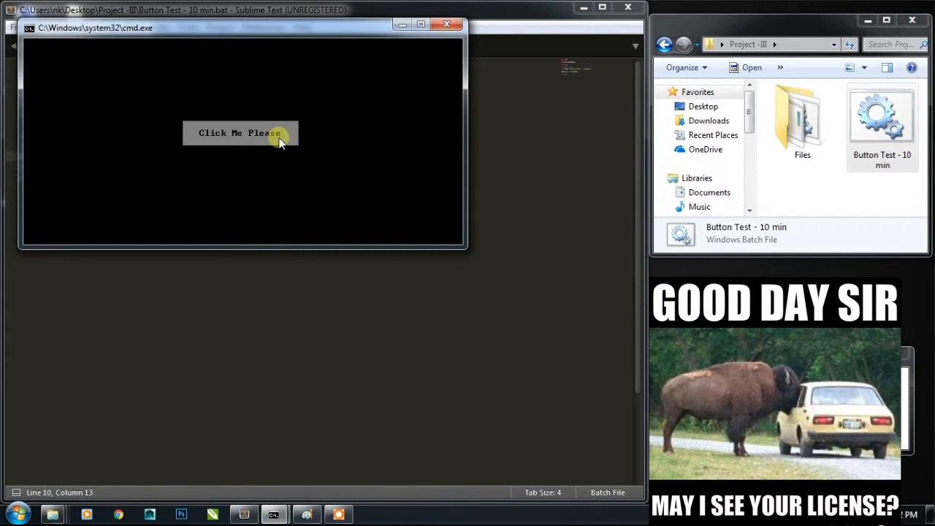
left_click(240, 133)
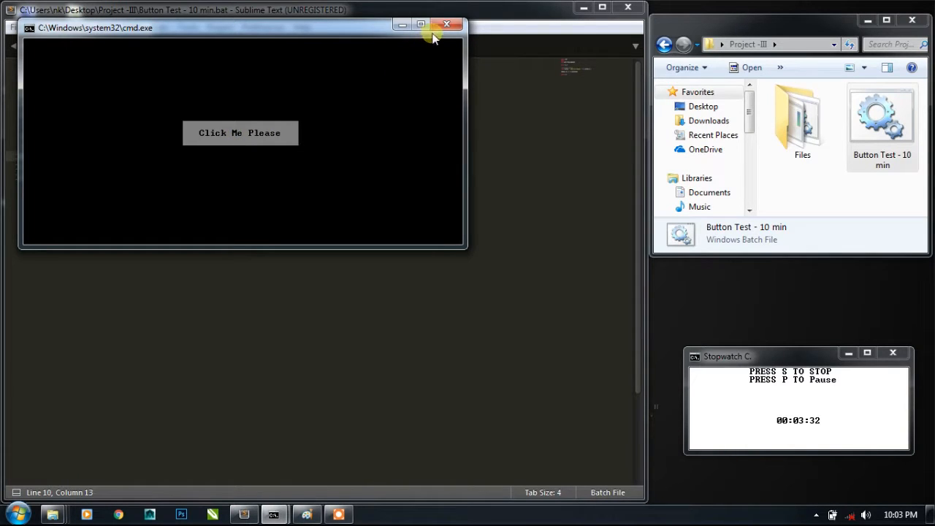
left_click(446, 23)
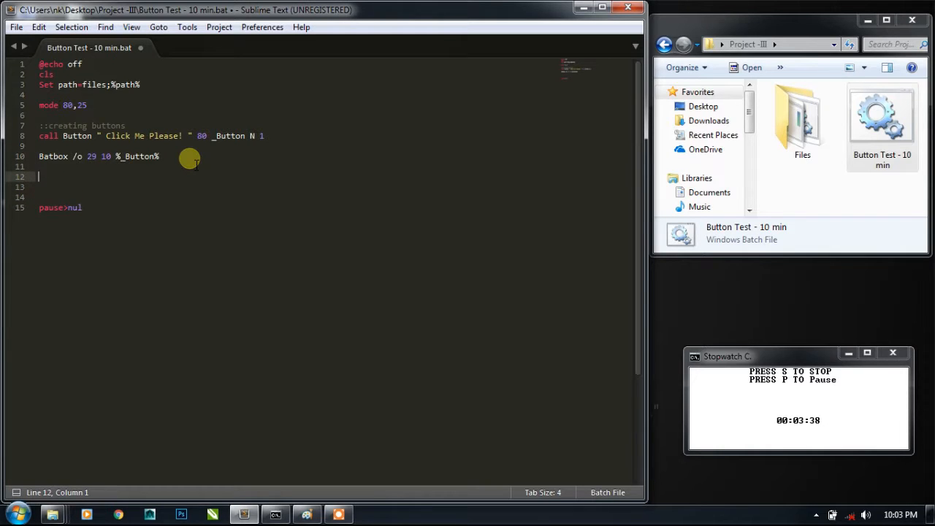
- Create a :Loop with For /f "delims=: tokens=1,2,3" %%A in ('Batbox /m') Do (
type(":Loop")
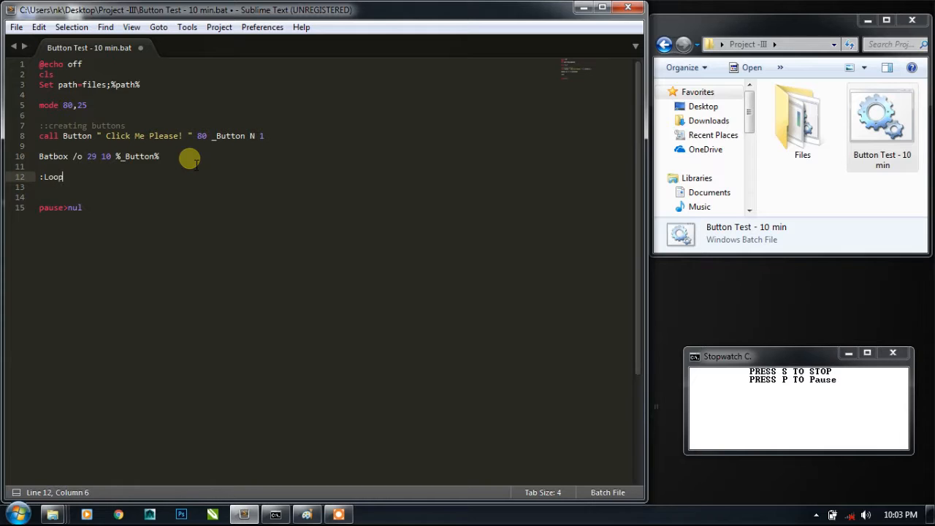
type("Goto Loop")
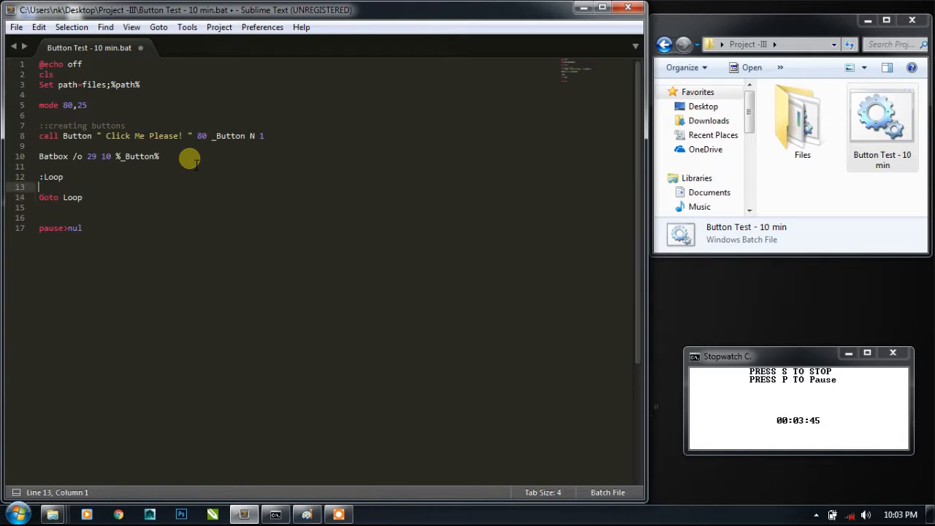
key("enter")
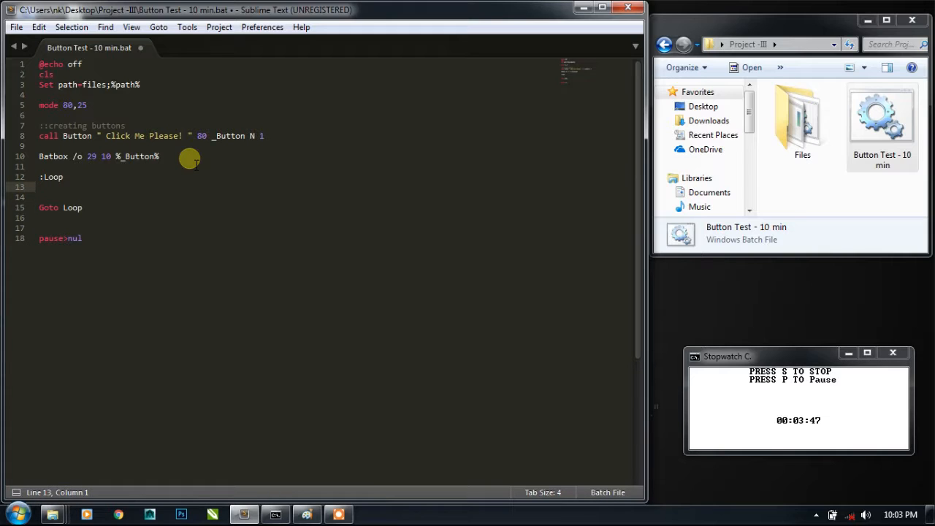
type("For /")
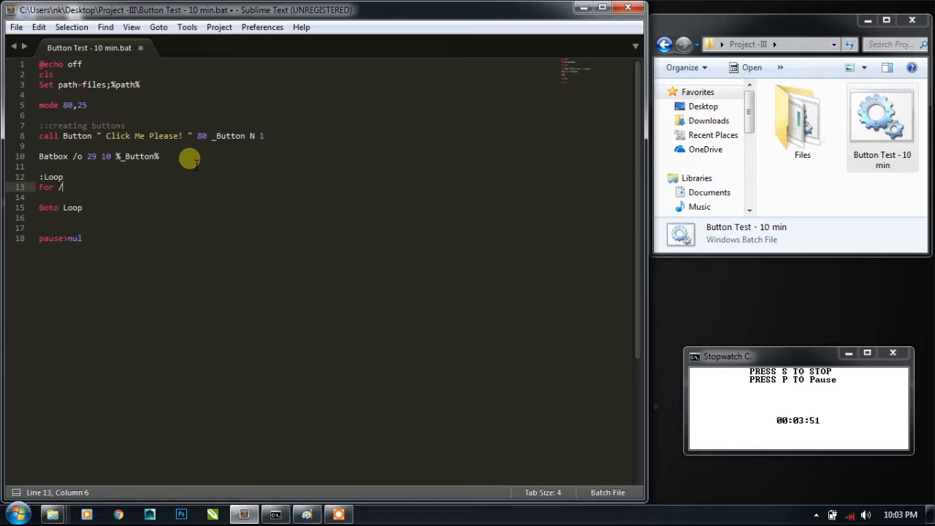
type("f \"de\"")
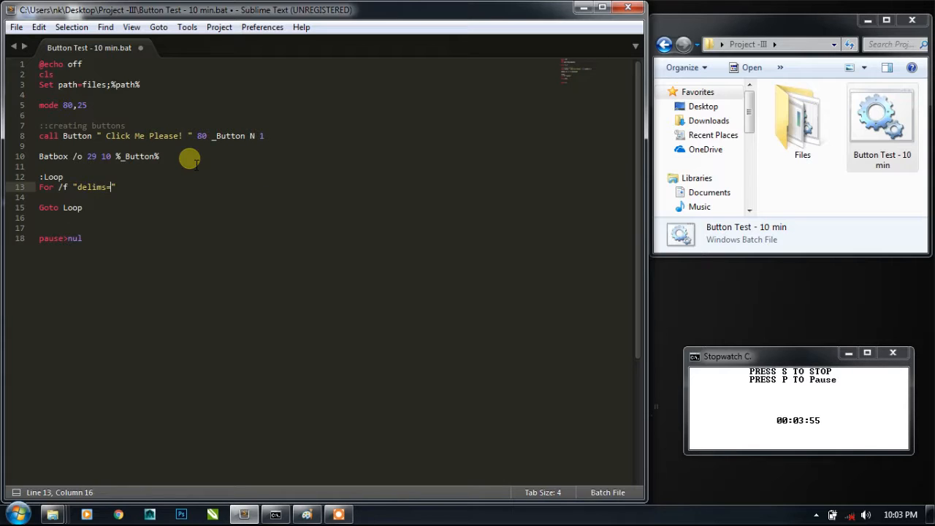
type(":")
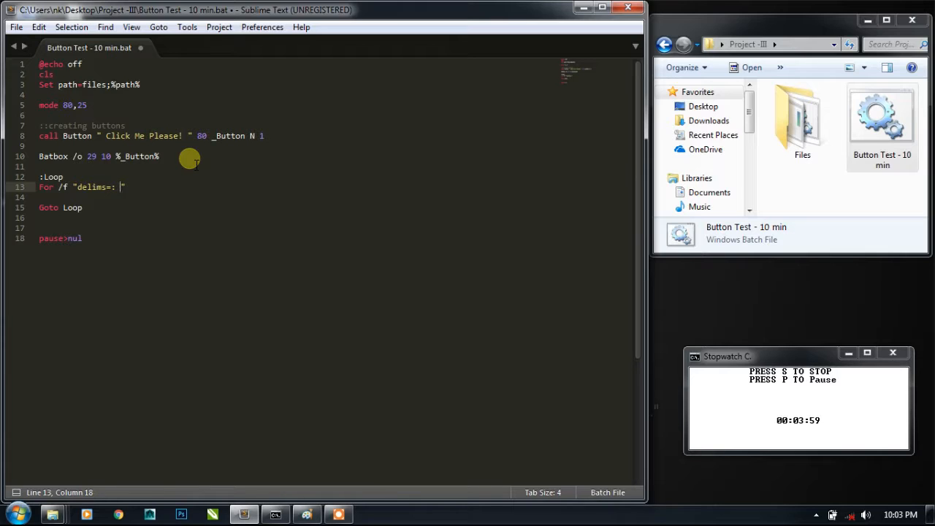
type("tokens=")
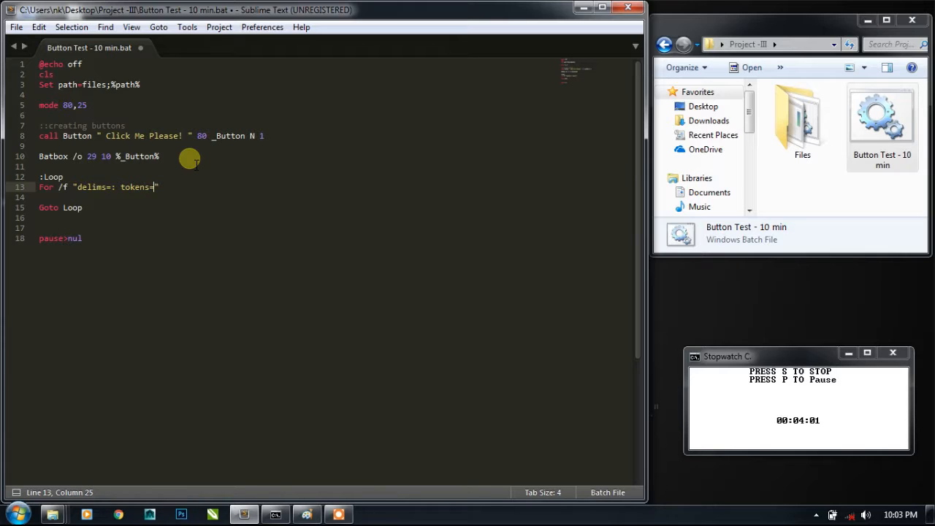
type("1,2,3")
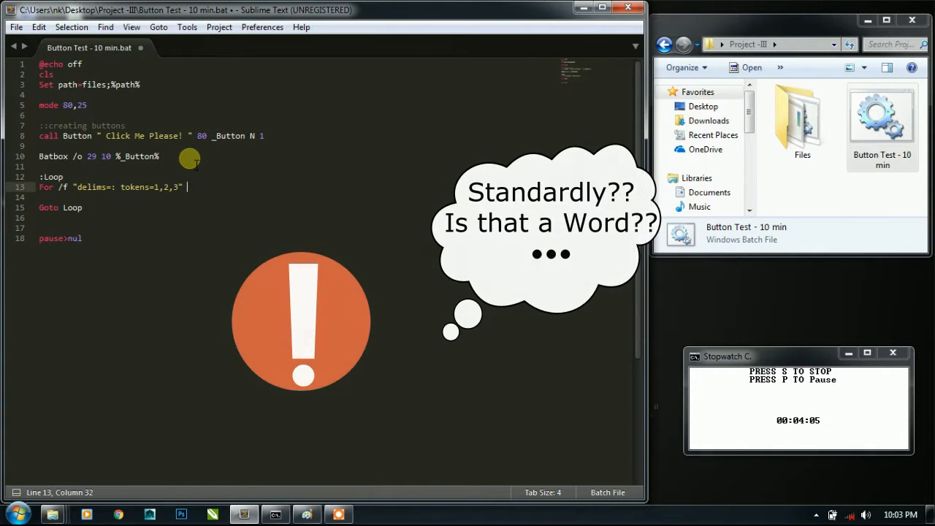
type("%%A in")
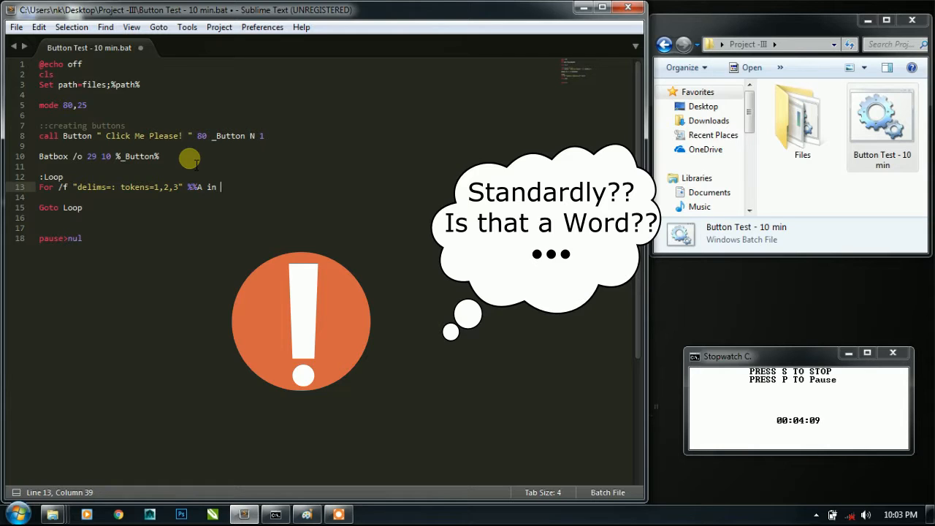
type("()")
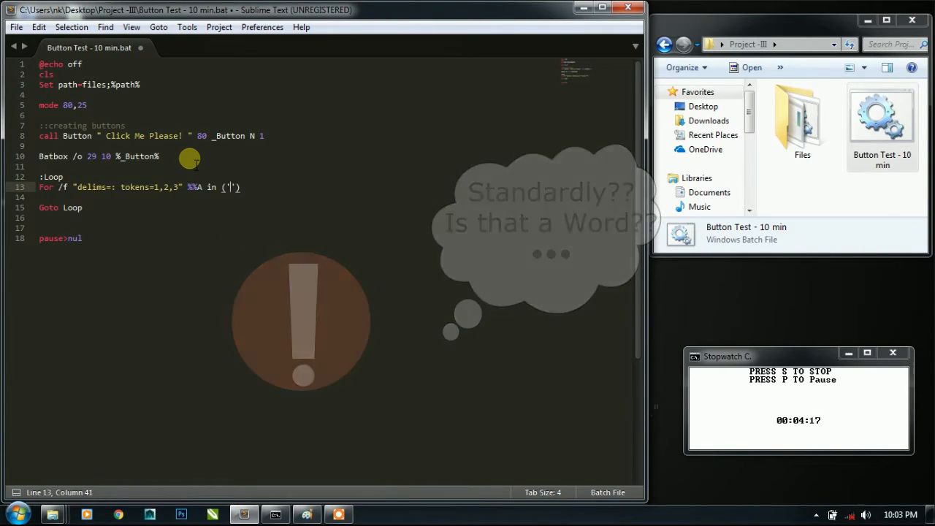
type("Batbox /m")
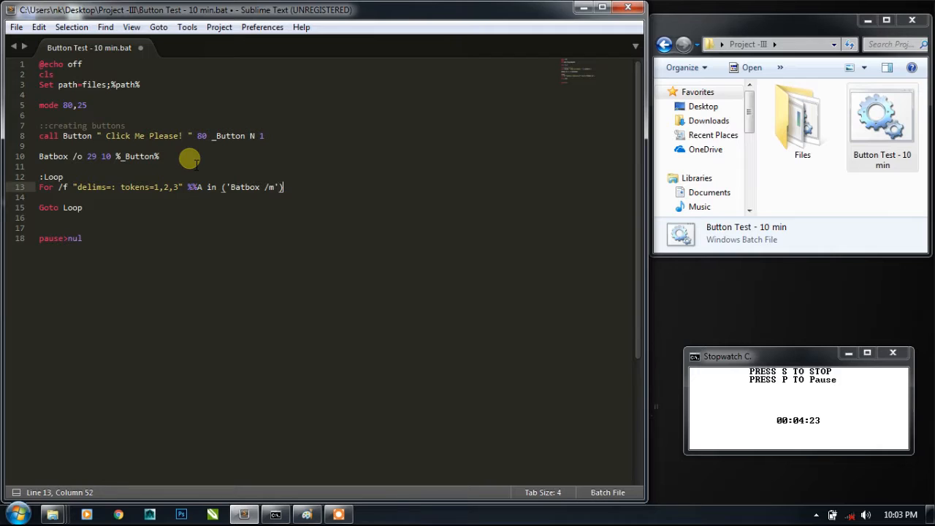
type("Do ()")
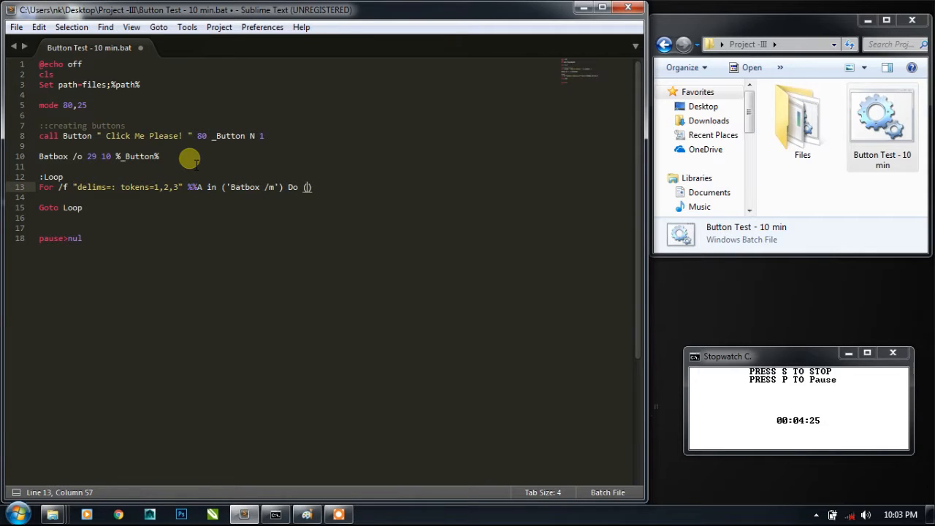
- Inside the Do block set Key=%%C, X=%%A and Y=%%B, then save the file
key("enter")
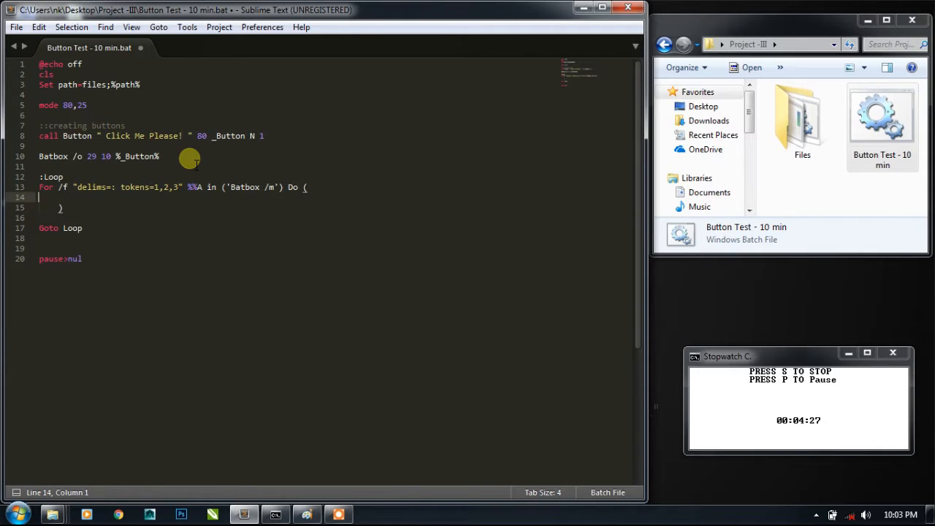
type("Set")
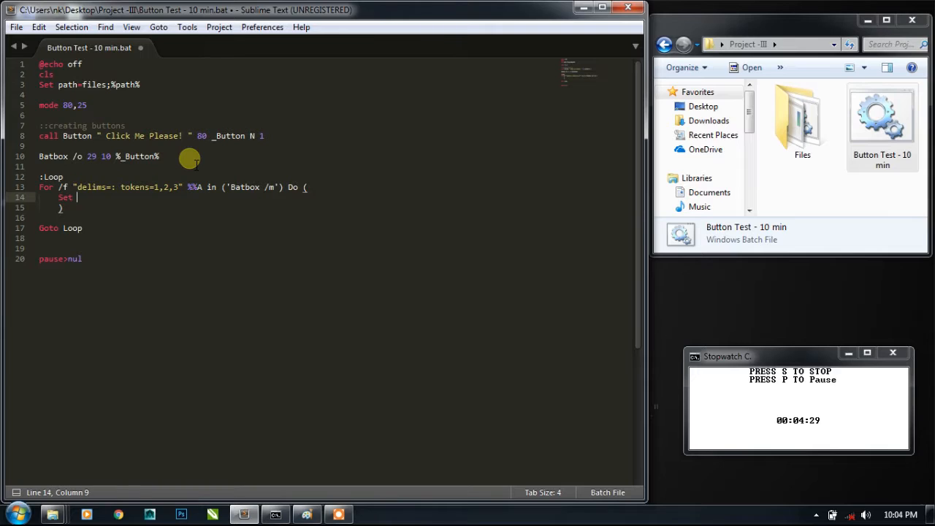
type("_Button")
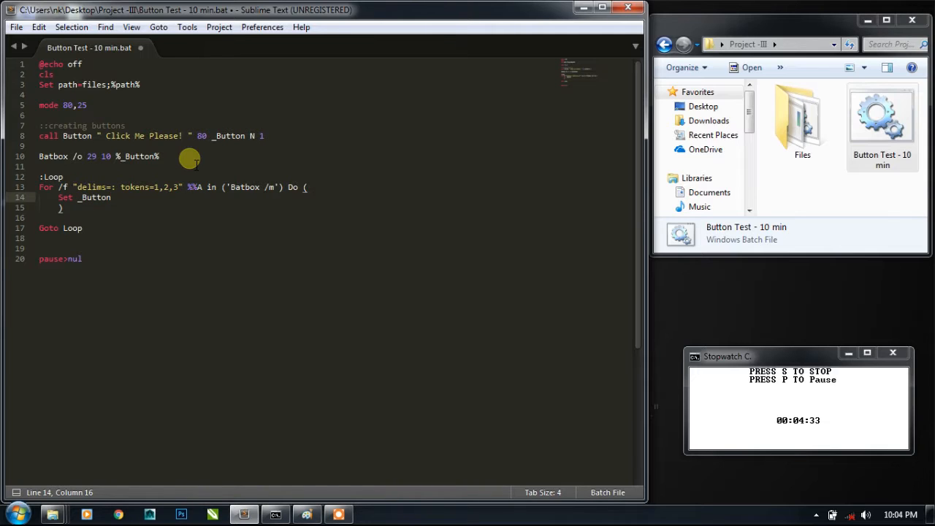
key("backspace")
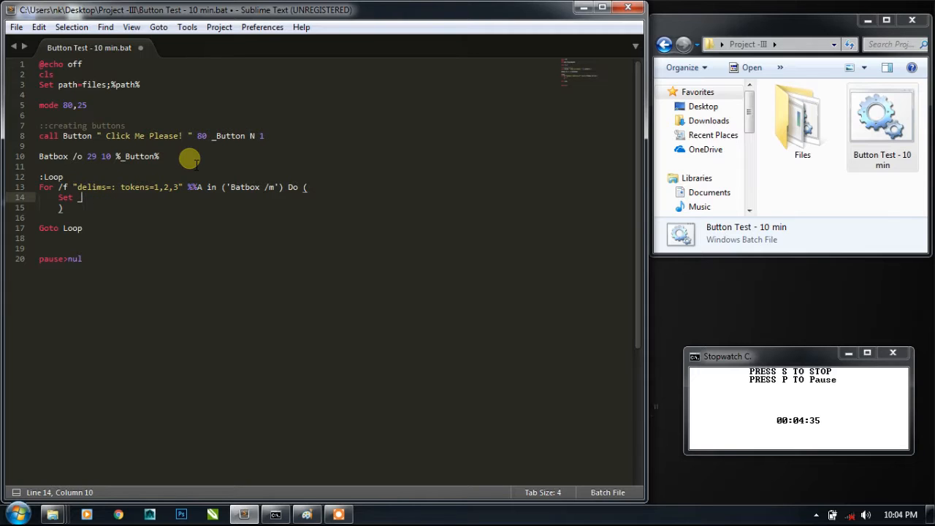
key("Backspace")
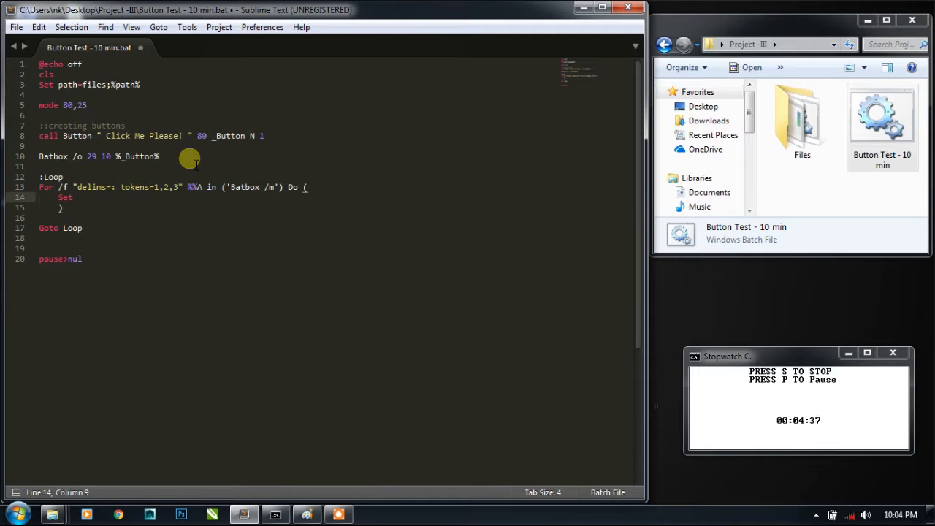
type("Key=%%")
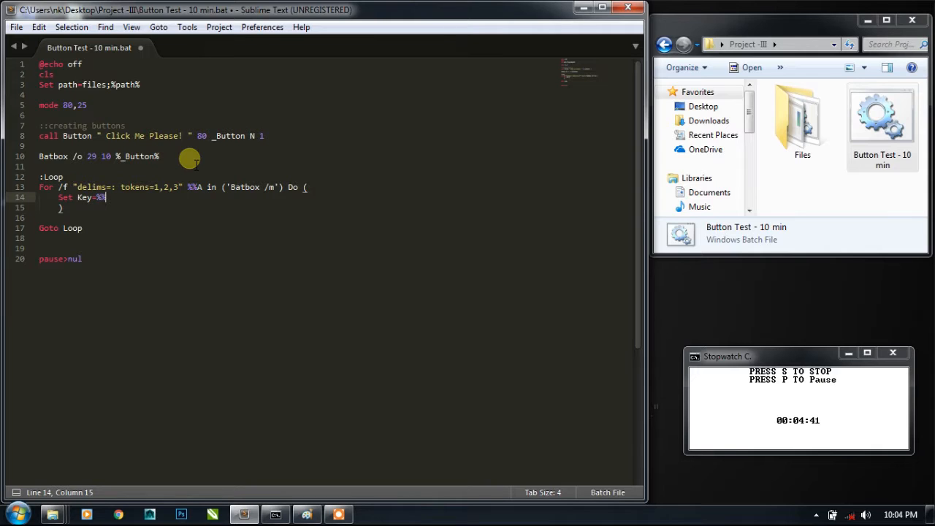
type("c")
type("Set")
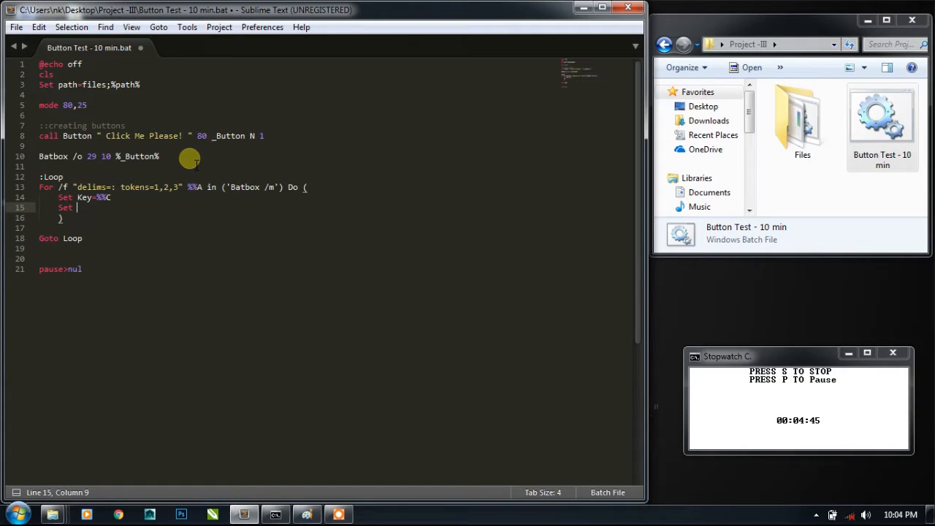
type("X")
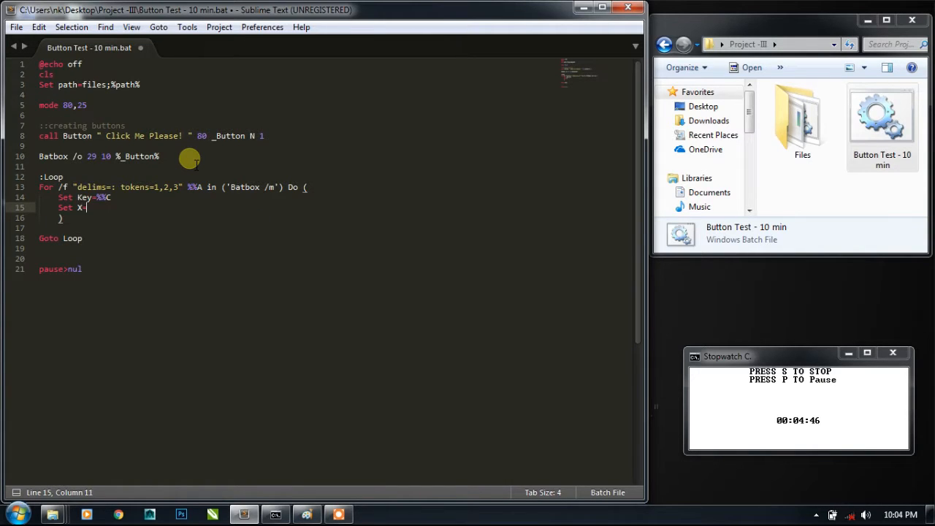
type("=%%A")
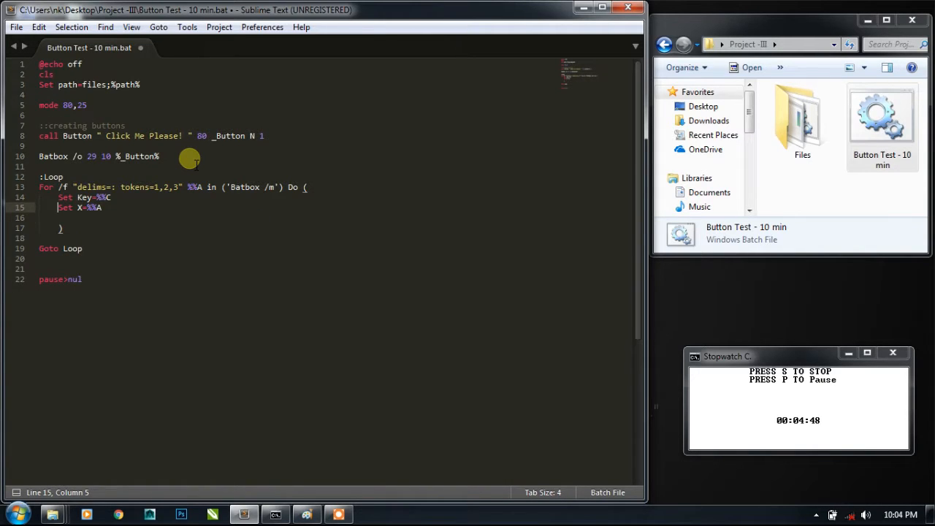
key("ctrl+v")
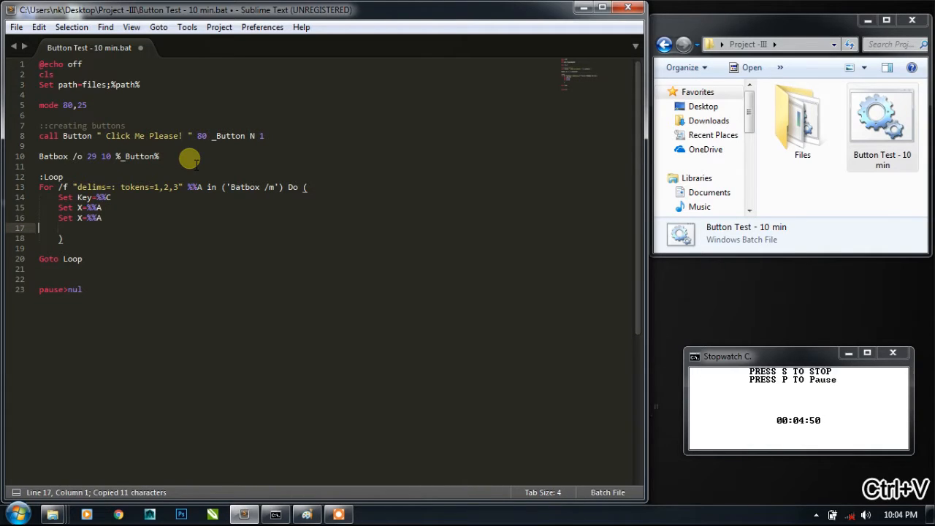
key("backspace")
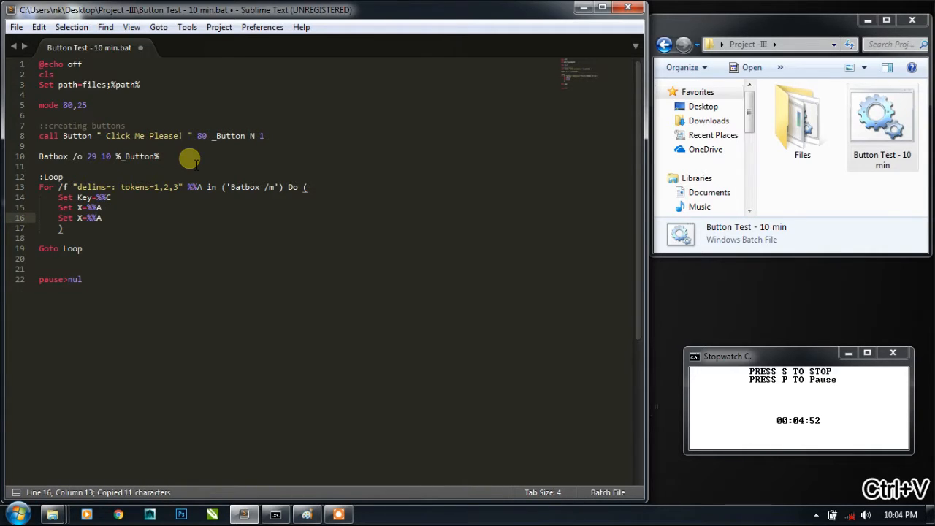
mouse_move(368, 292)
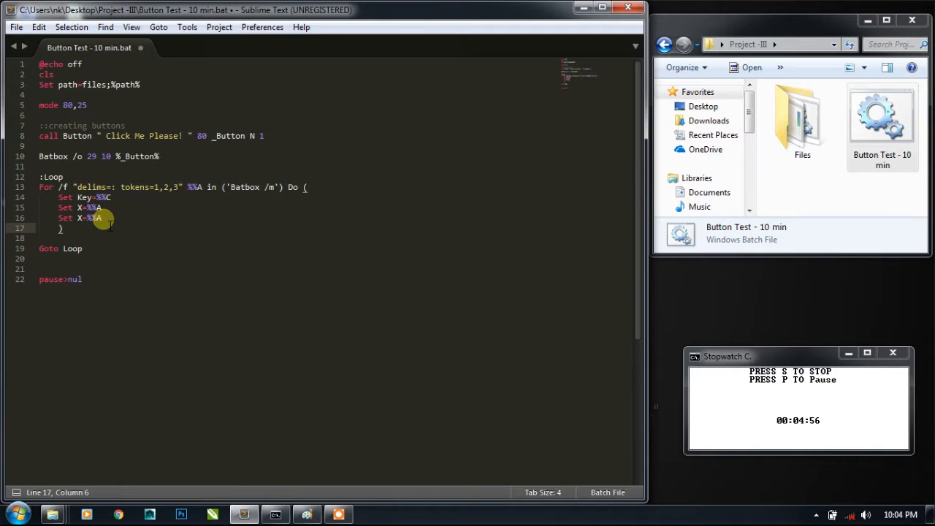
type("B")
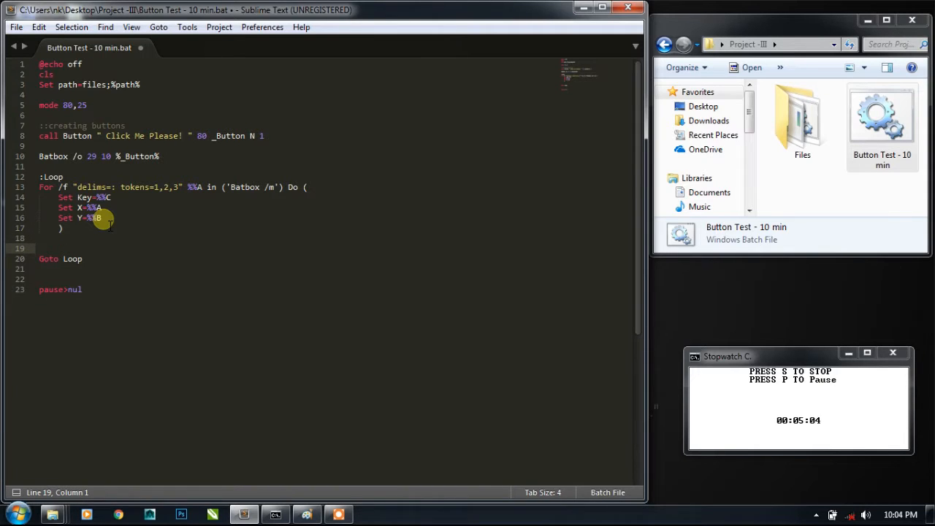
key("ctrl+s")
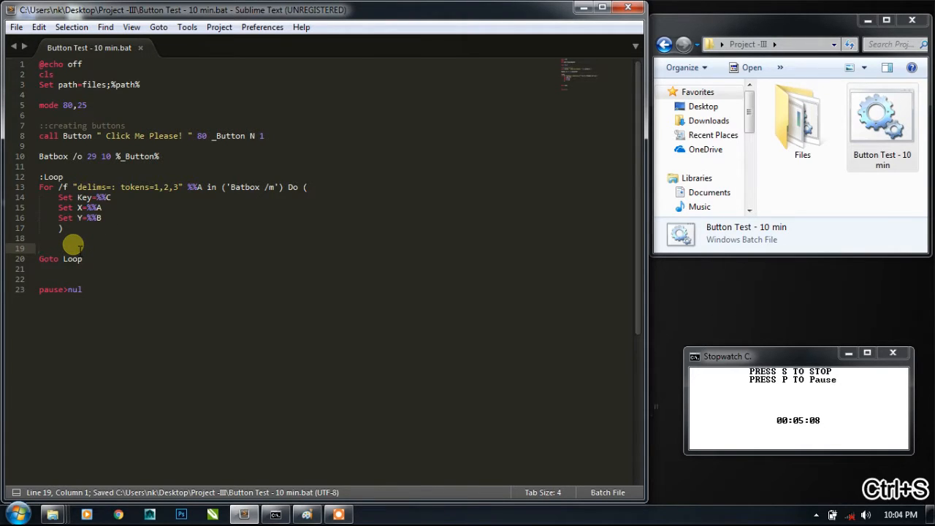
- Write the If %X% GEQ 29 If %X% LEQ condition on line 19
type("If")
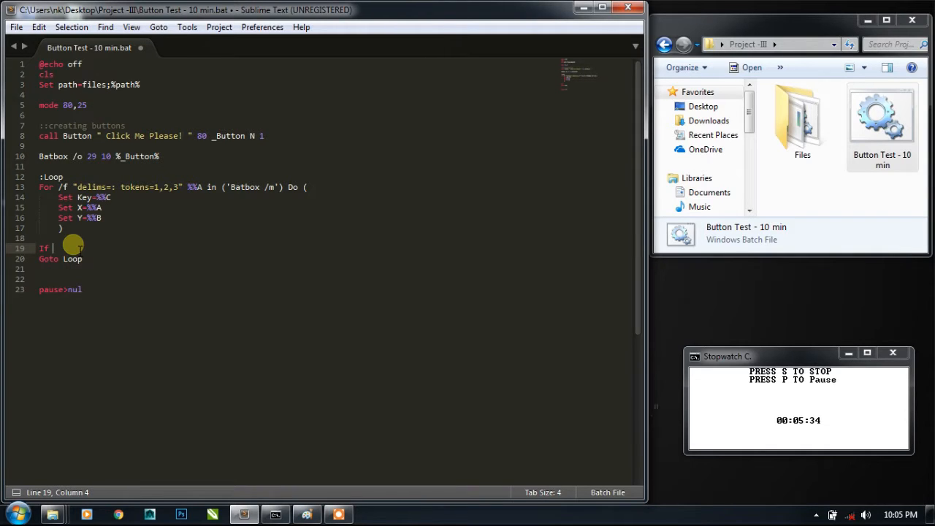
type("%X")
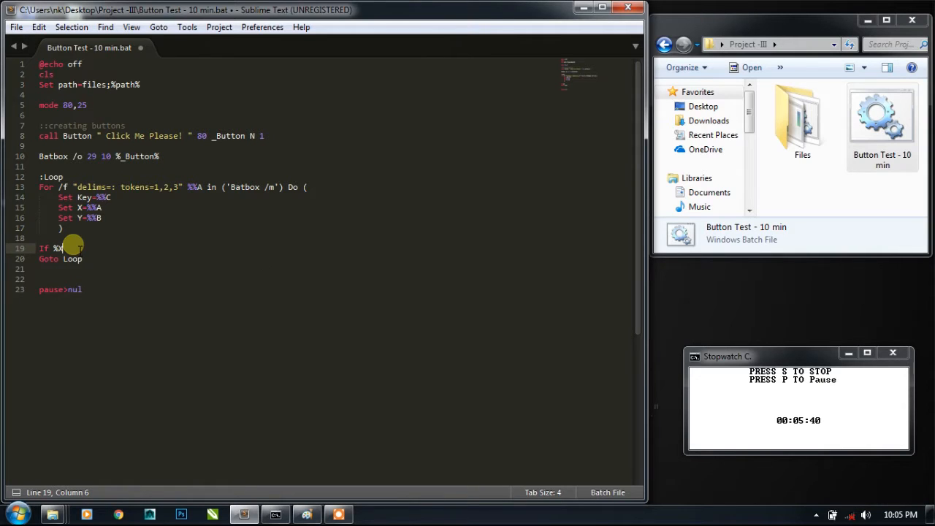
type("q")
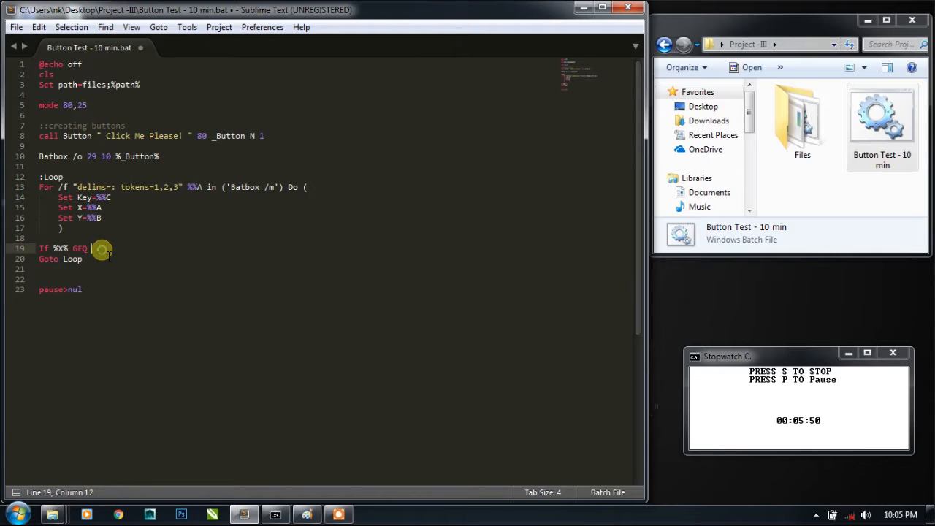
type("29 If")
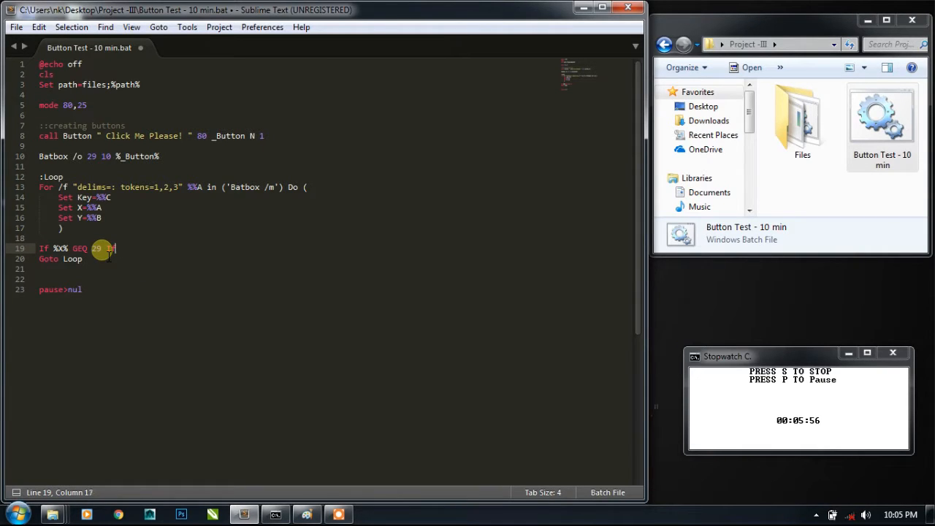
key("ctrl+shift+left")
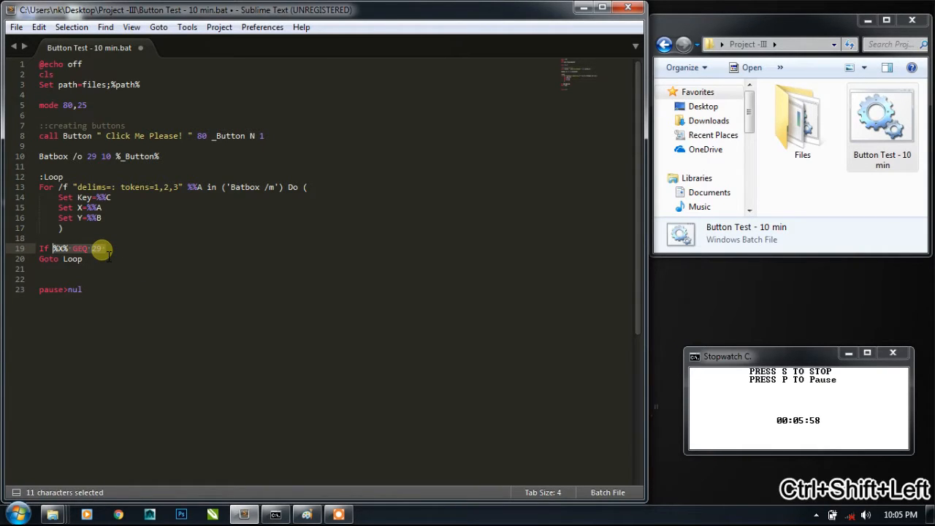
key("ctrl+shift+right")
type("cl")
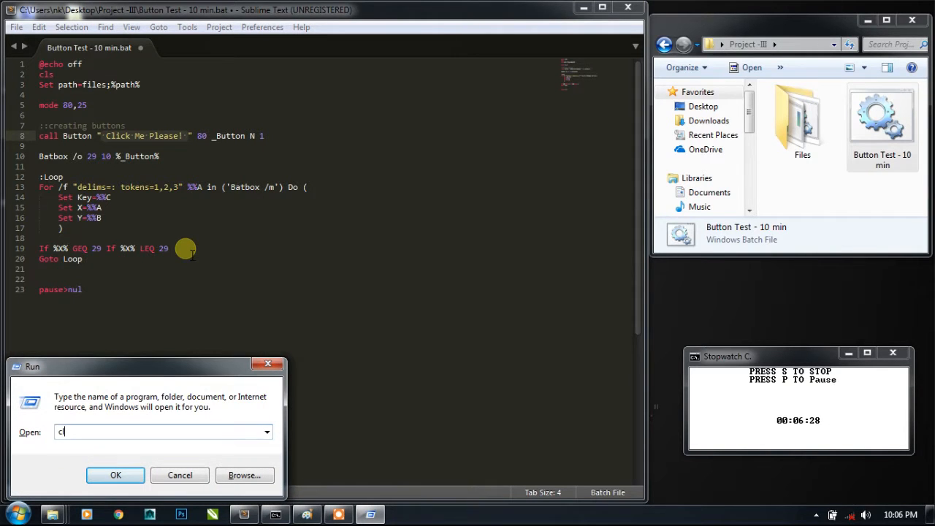
- Launch calc from the Run box to work out the button's X range
type("alc")
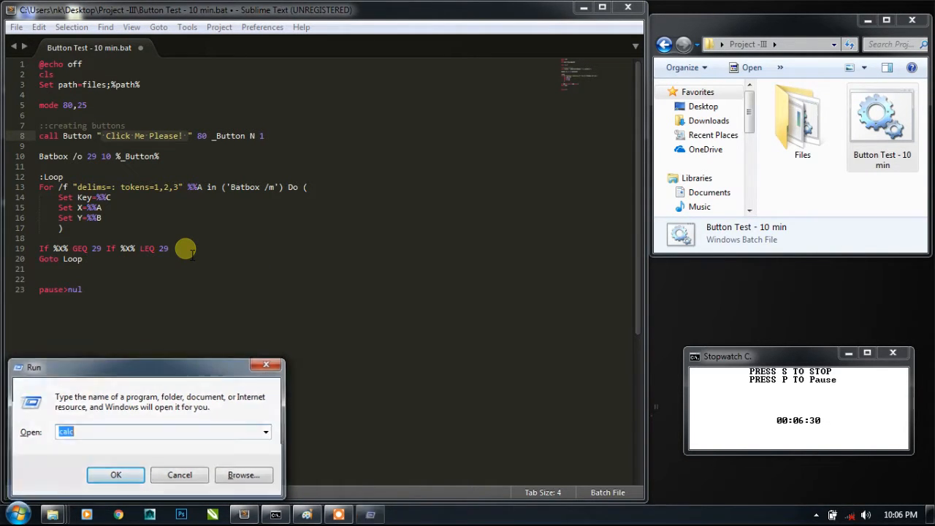
left_click(116, 475)
type("5")
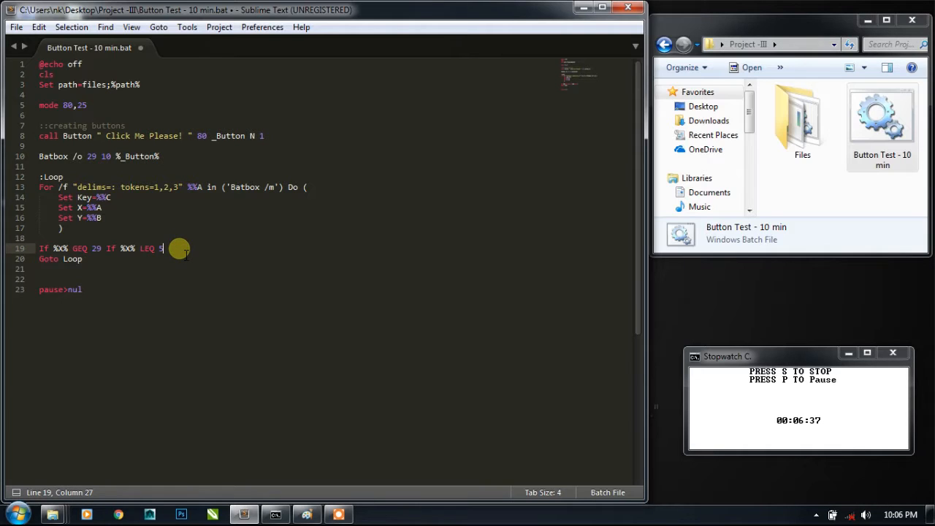
- Finish line 19 as LEQ 51 If %Y% GEQ 10 If %Y% LEQ 14 (Title You just Clicked!)
type("1(")
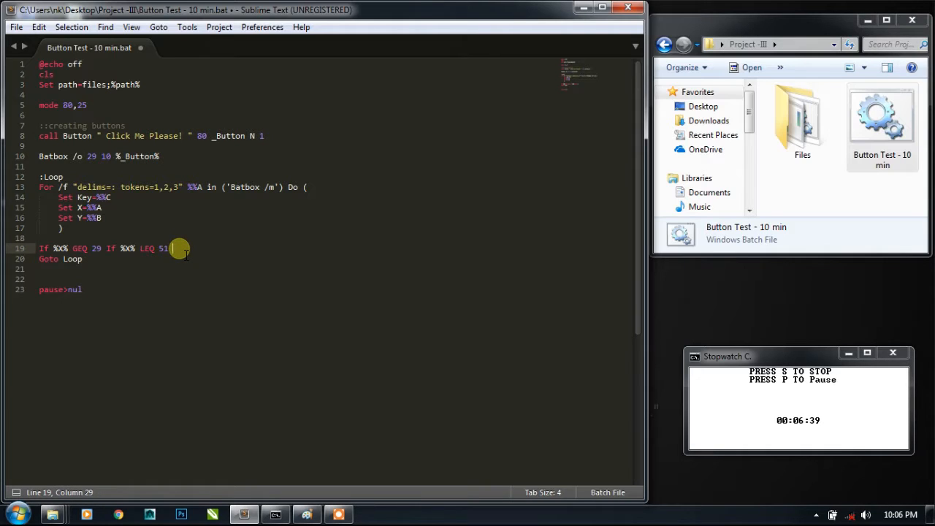
key("ctrl+v")
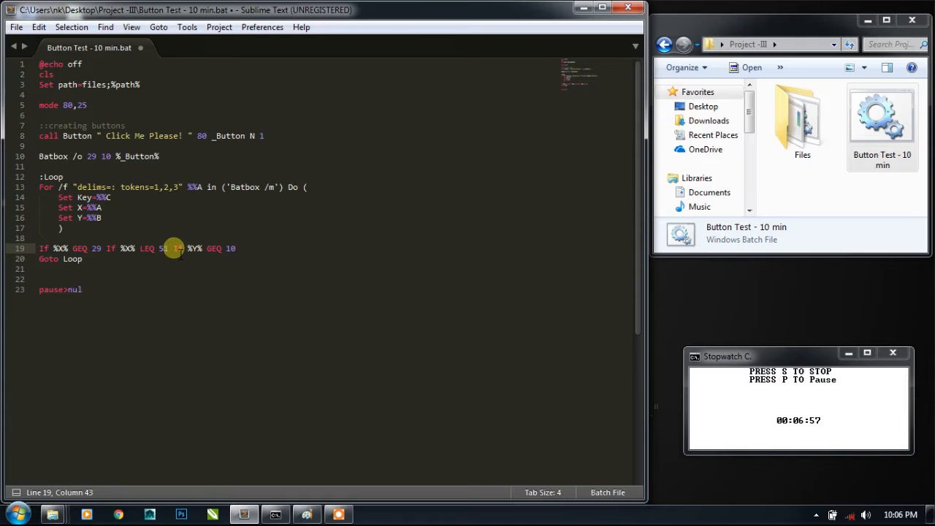
left_click_drag(174, 248, 237, 249)
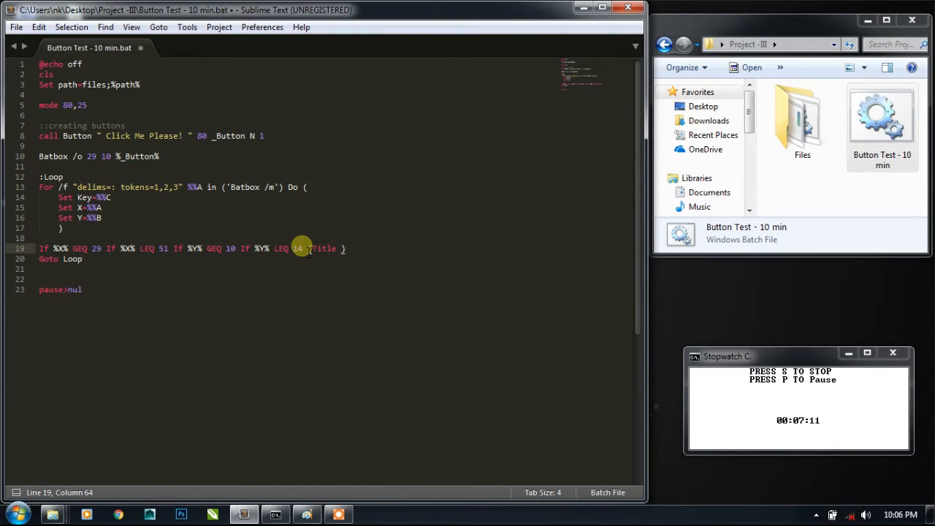
type("Clicked!")
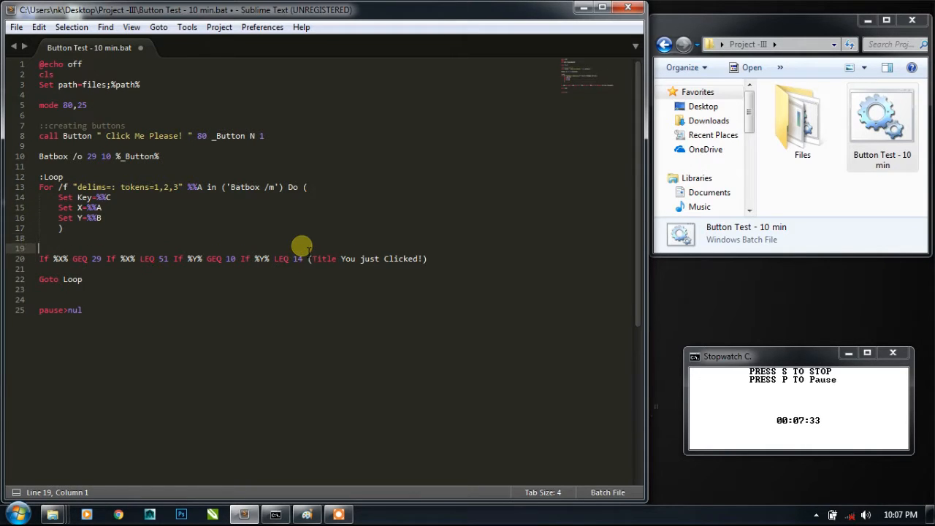
type("t")
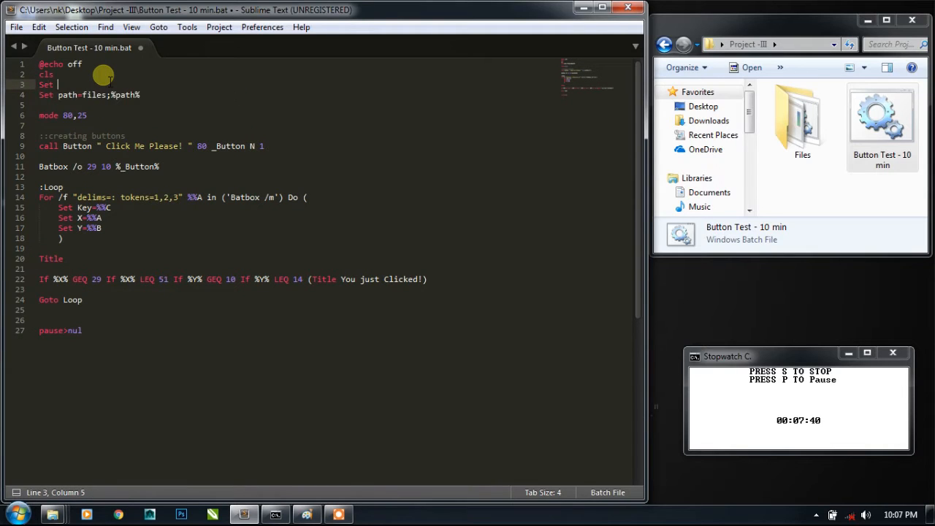
- Define the variable Title=Youtube Tutorial near the top of the script
type("Title")
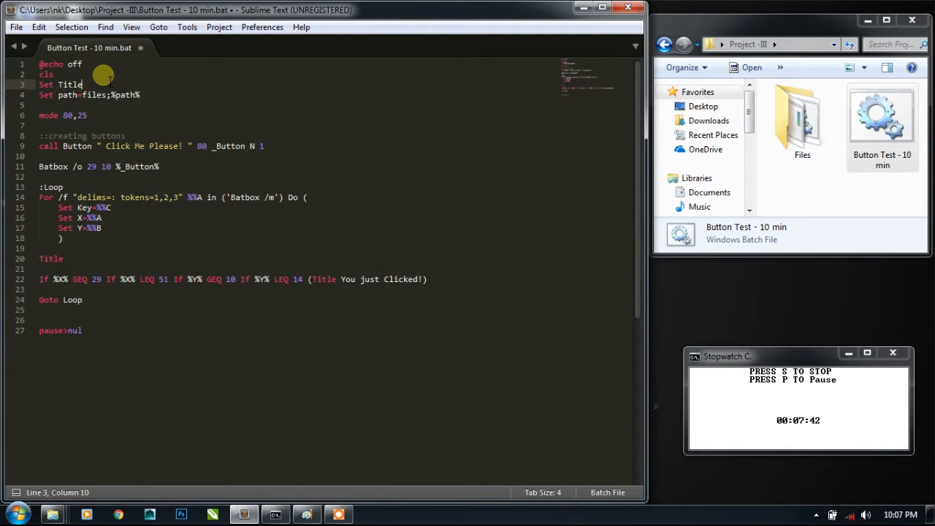
type("=")
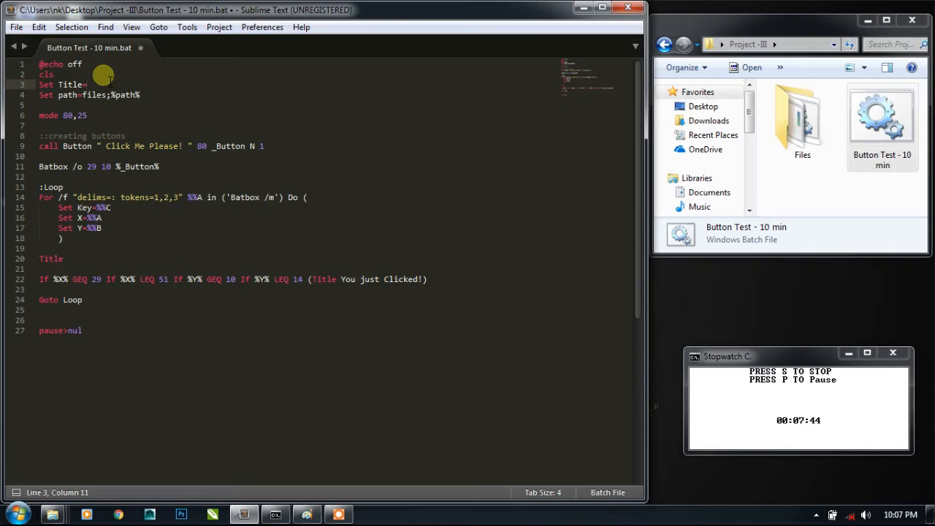
type("Youtube Tut")
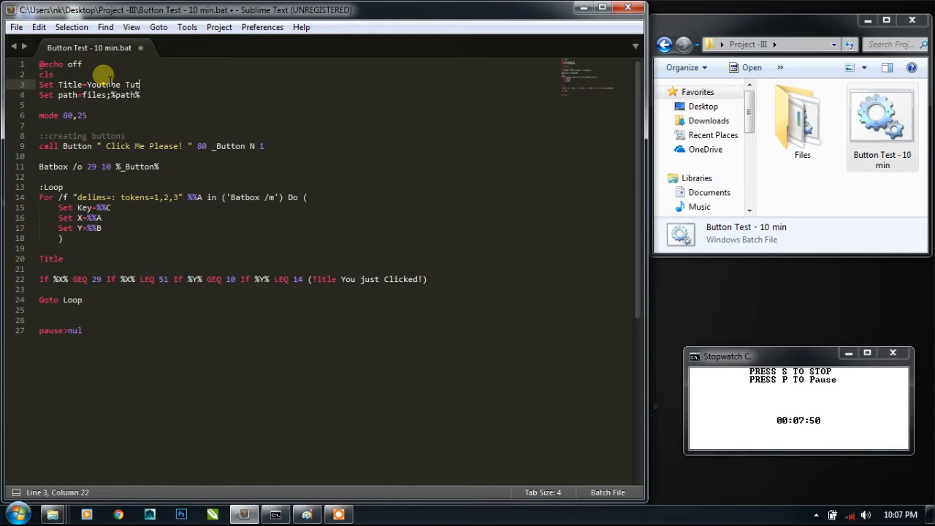
type("orial")
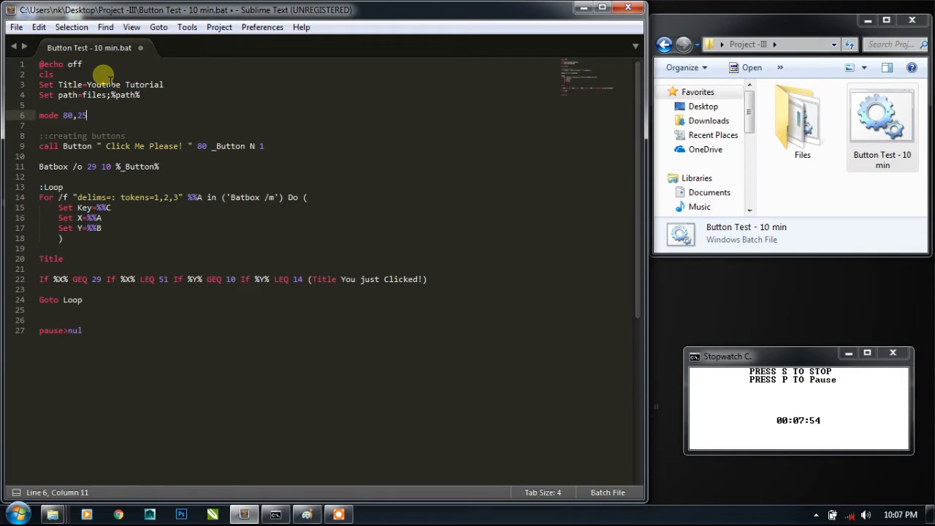
- Apply Title %Title% at startup and inside the loop, then save the batch file
type("Title")
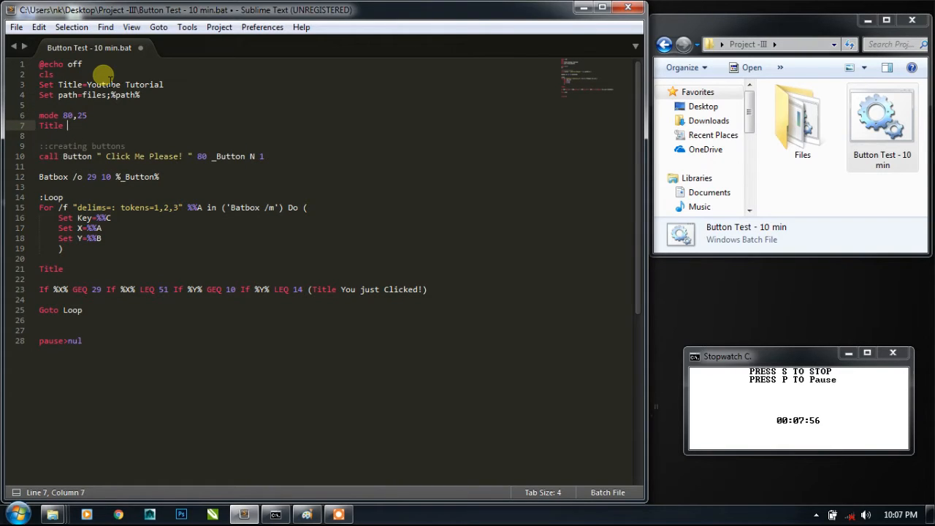
type("%Title%")
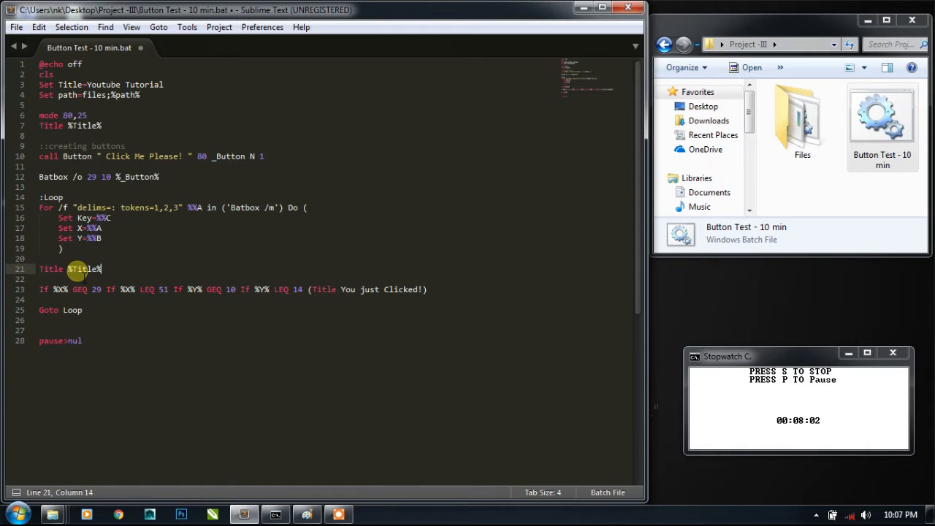
key("ctrl+s")
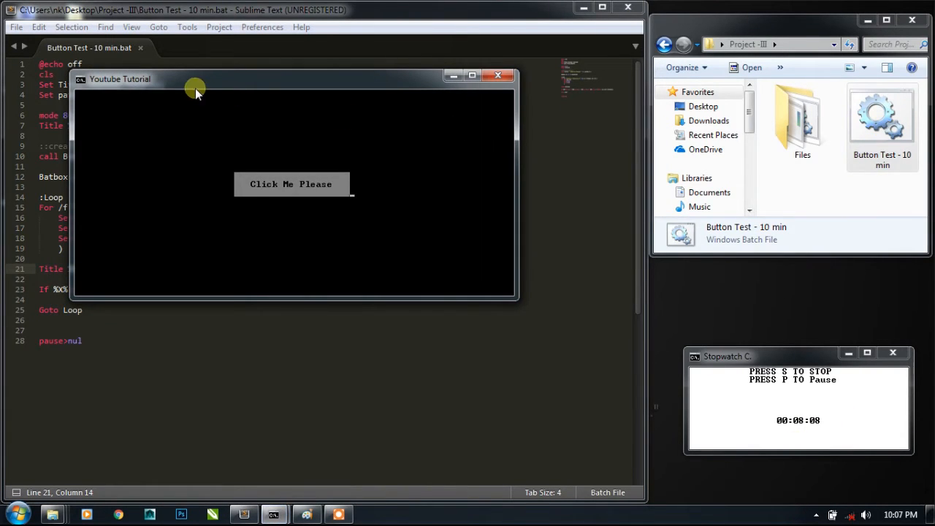
mouse_move(291, 184)
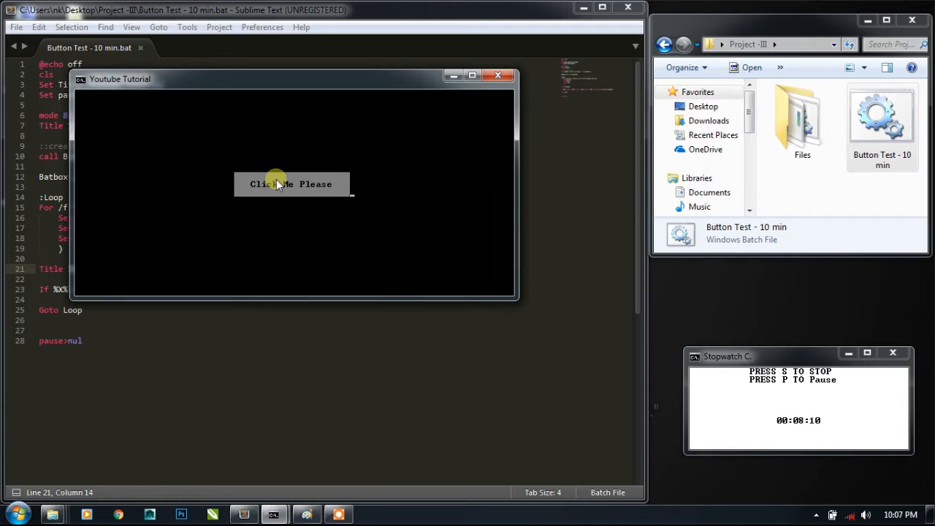
mouse_move(146, 119)
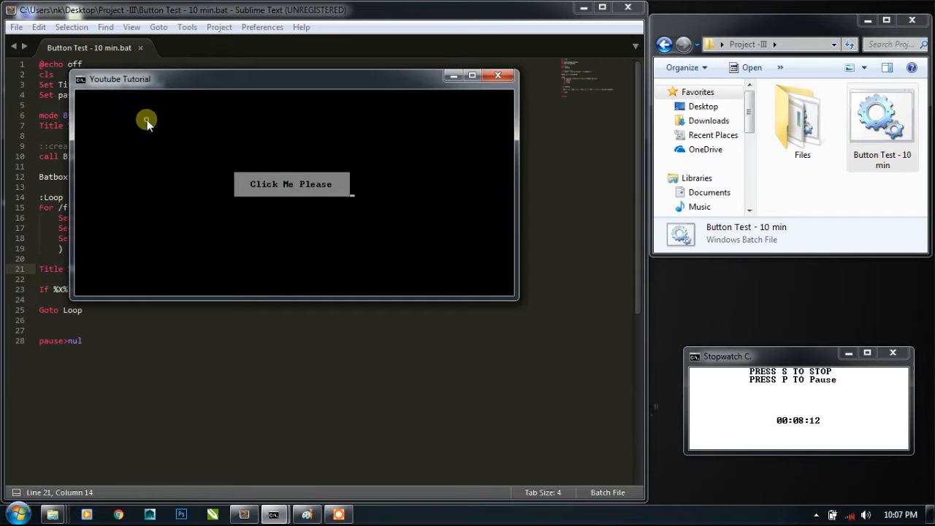
- Click off and on the Click Me Please button repeatedly, watching the title toggle to 'You just Clicked!'
left_click(290, 184)
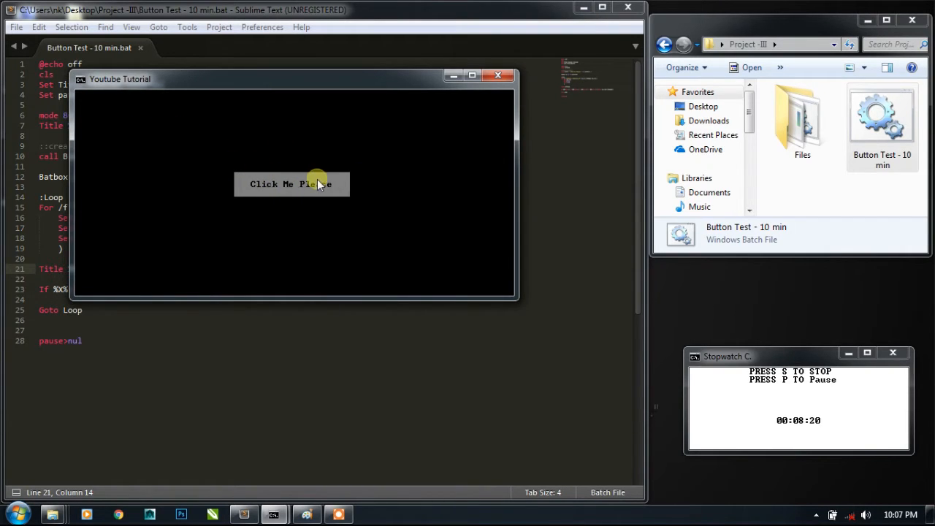
left_click(292, 184)
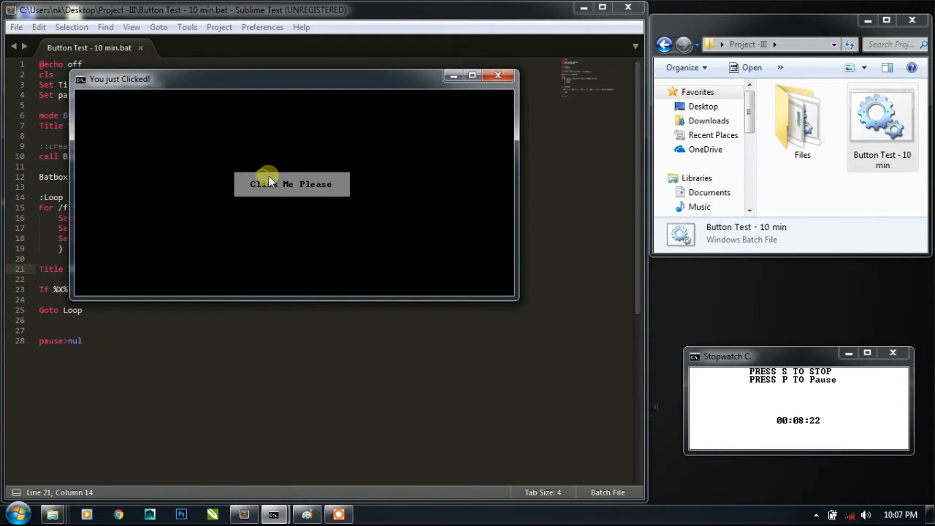
left_click(292, 184)
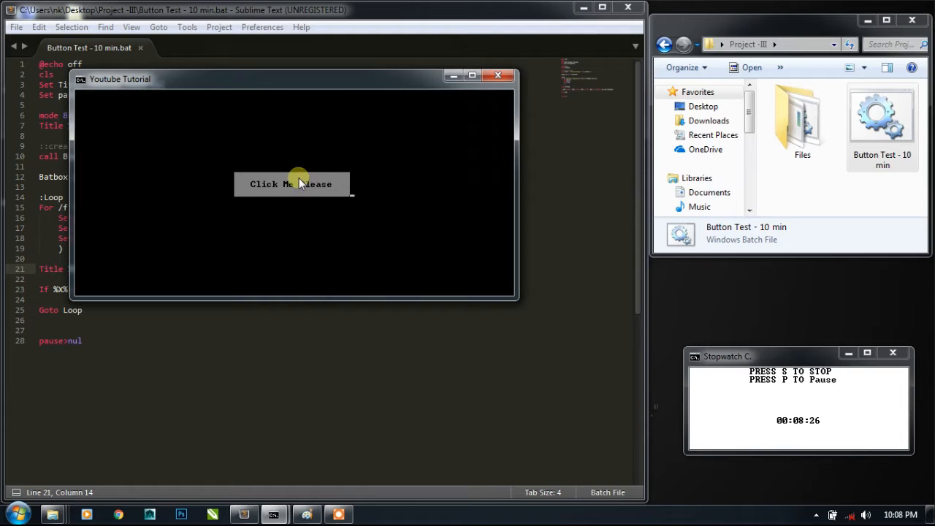
left_click(291, 184)
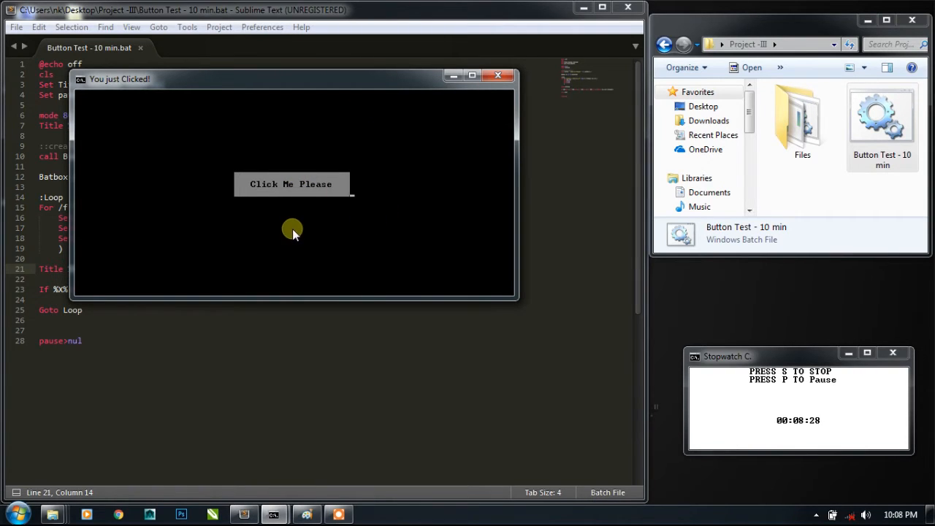
mouse_move(444, 201)
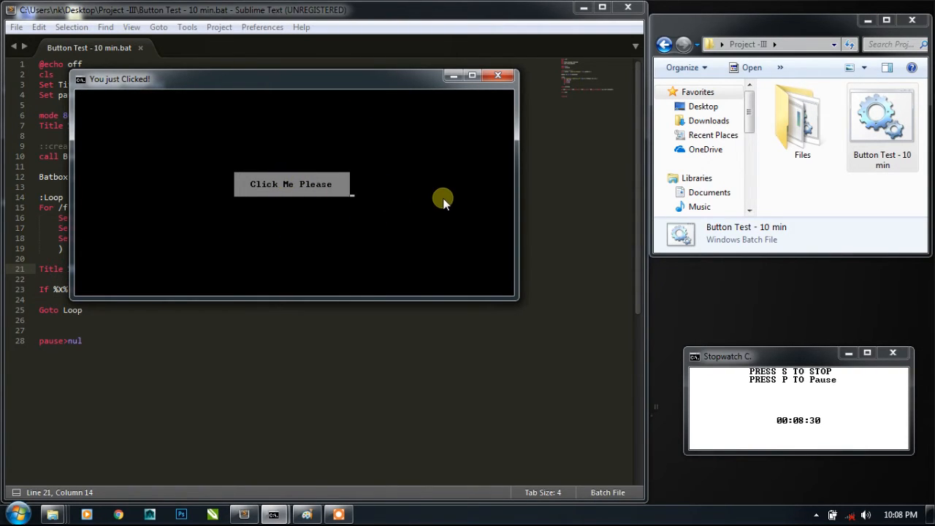
left_click(292, 184)
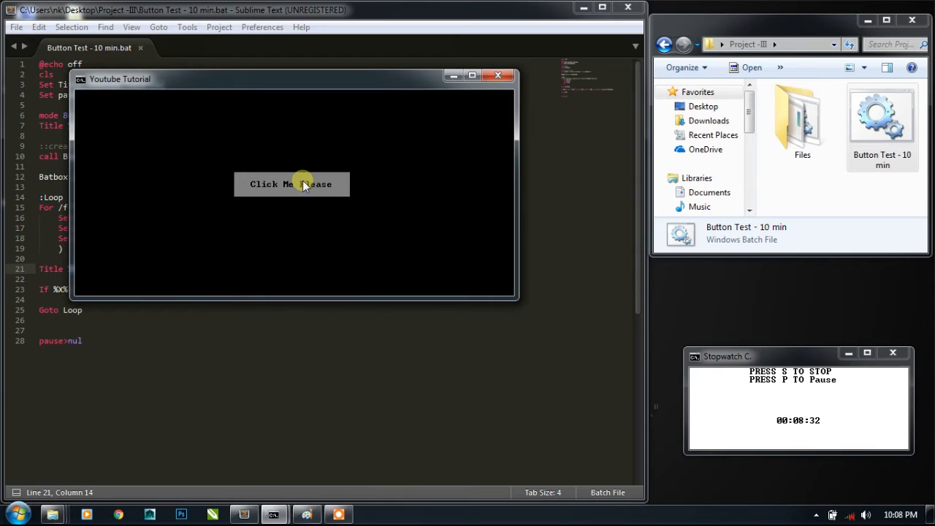
left_click(292, 184)
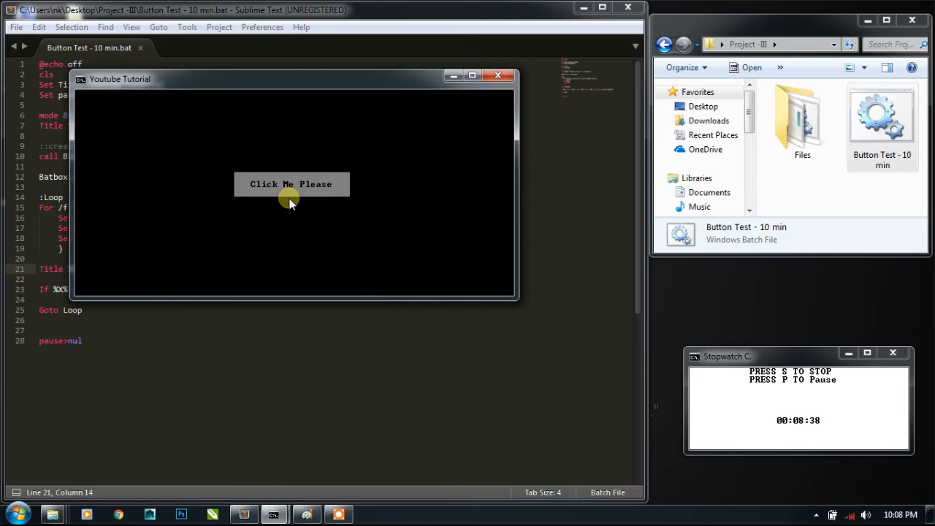
left_click(292, 184)
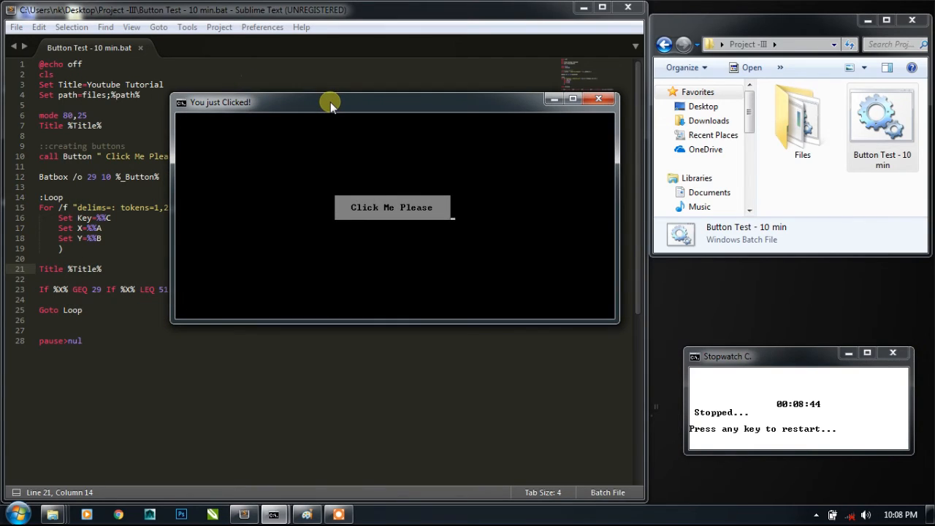
mouse_move(387, 162)
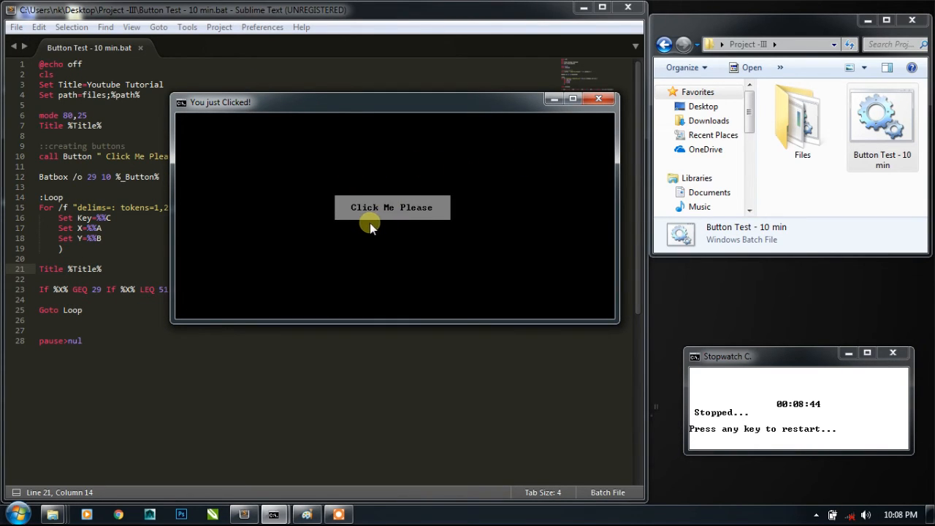
mouse_move(517, 173)
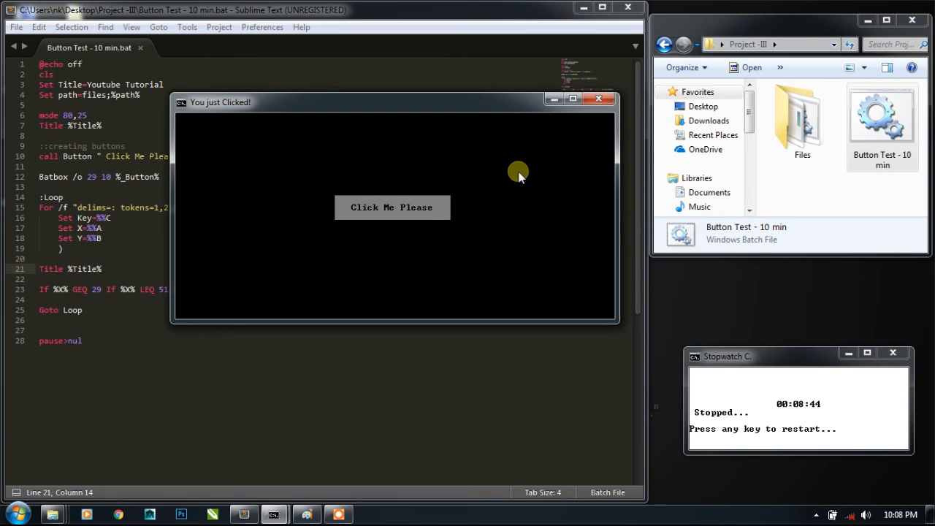
mouse_move(481, 228)
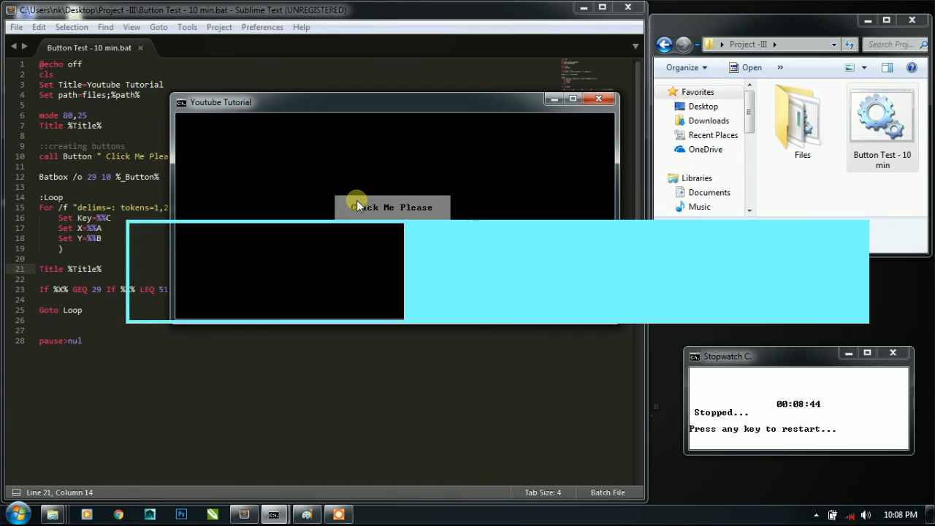
left_click(391, 207)
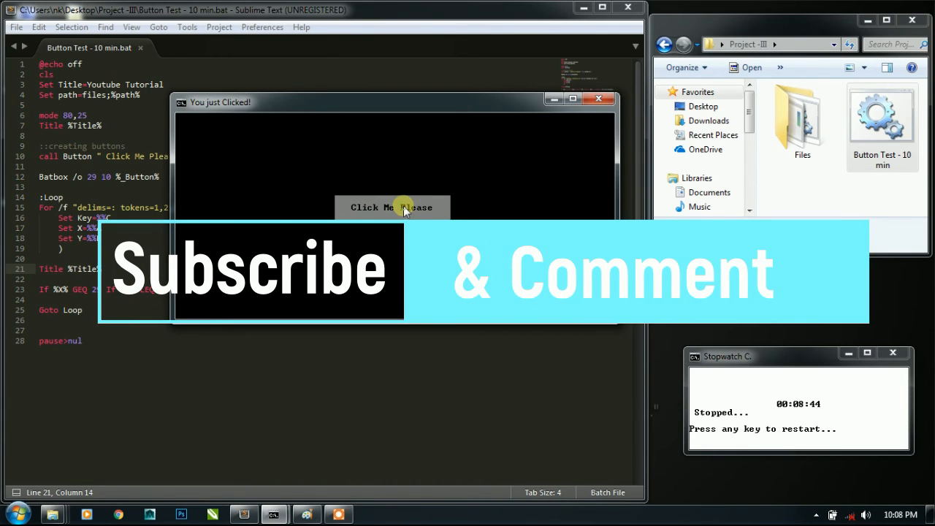